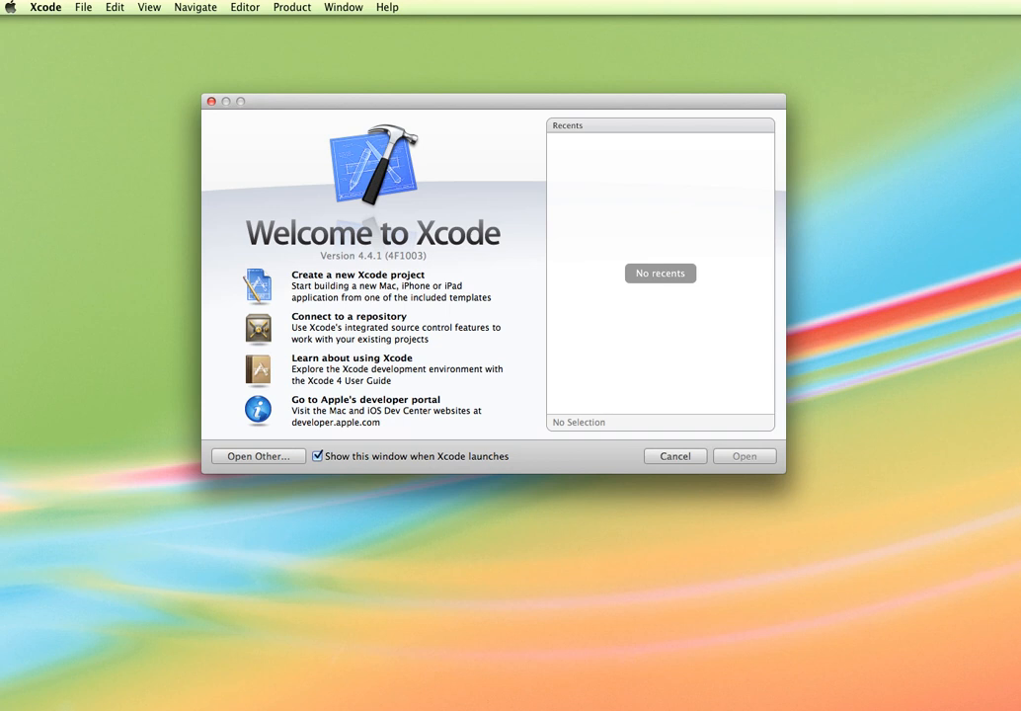
pyautogui.moveTo(379, 101)
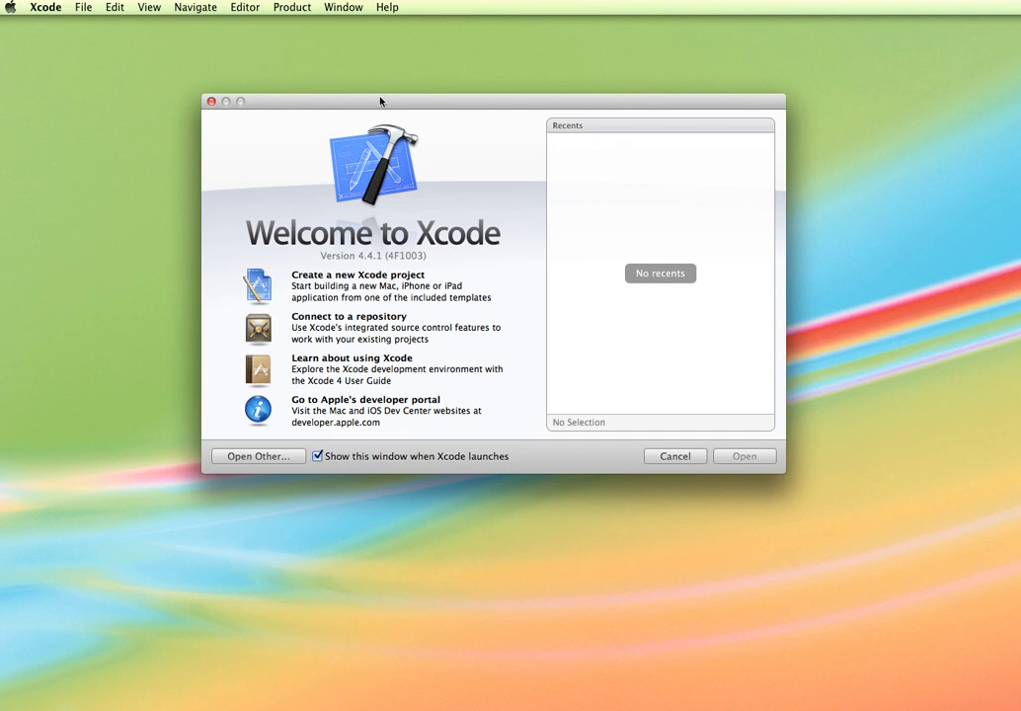
pyautogui.moveTo(525, 215)
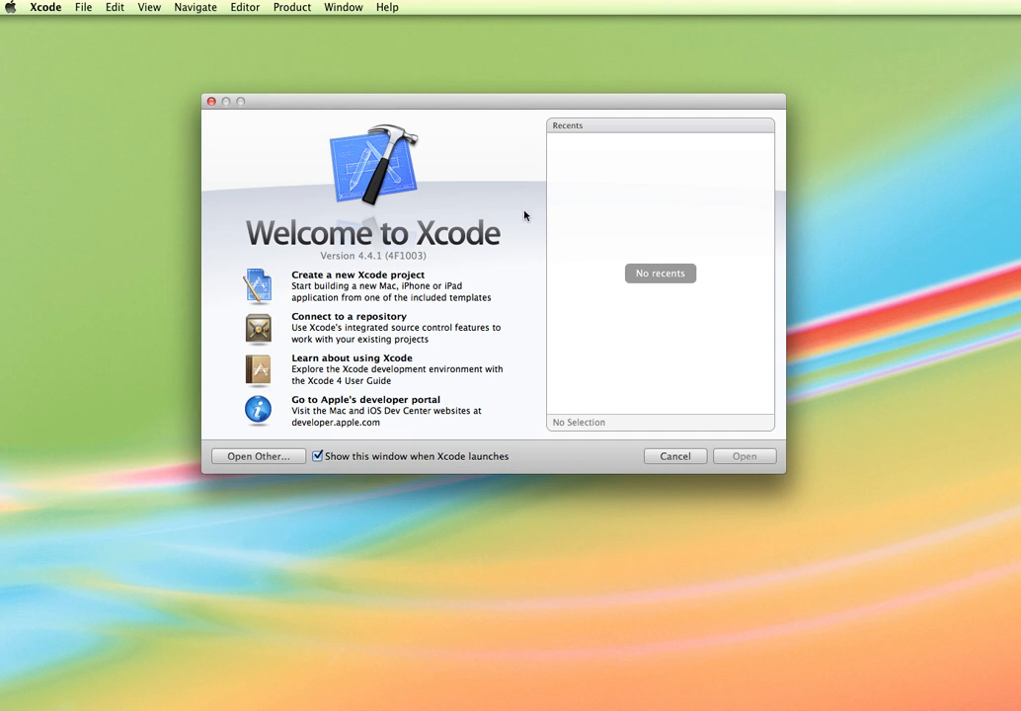
pyautogui.moveTo(693, 343)
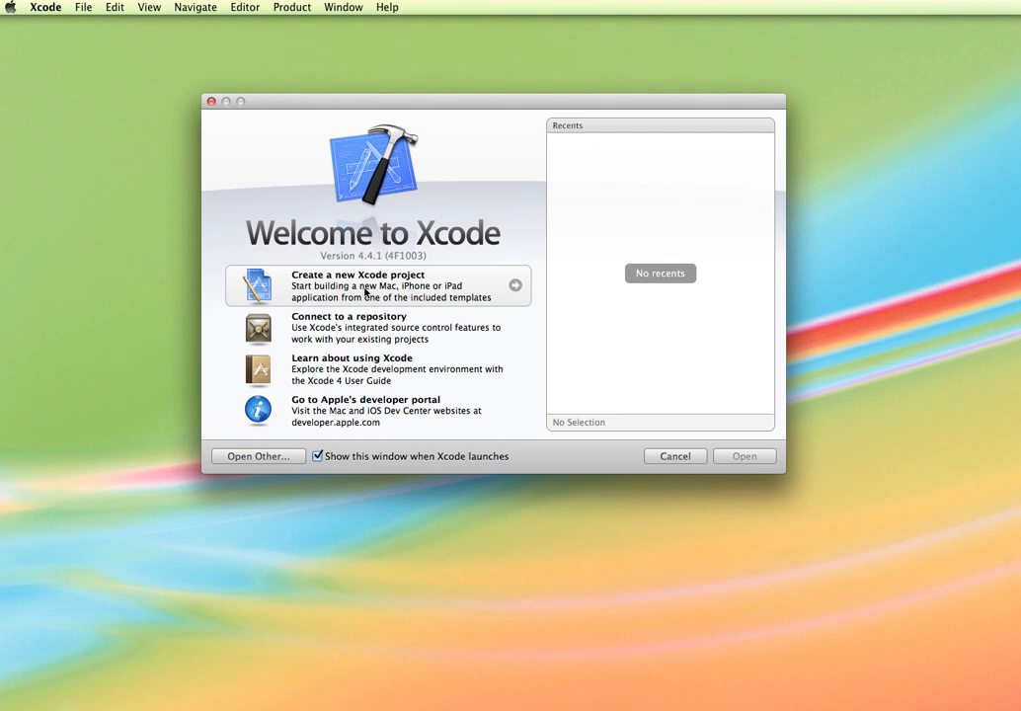
# Start creating a new Xcode project from the welcome window.
pyautogui.click(357, 285)
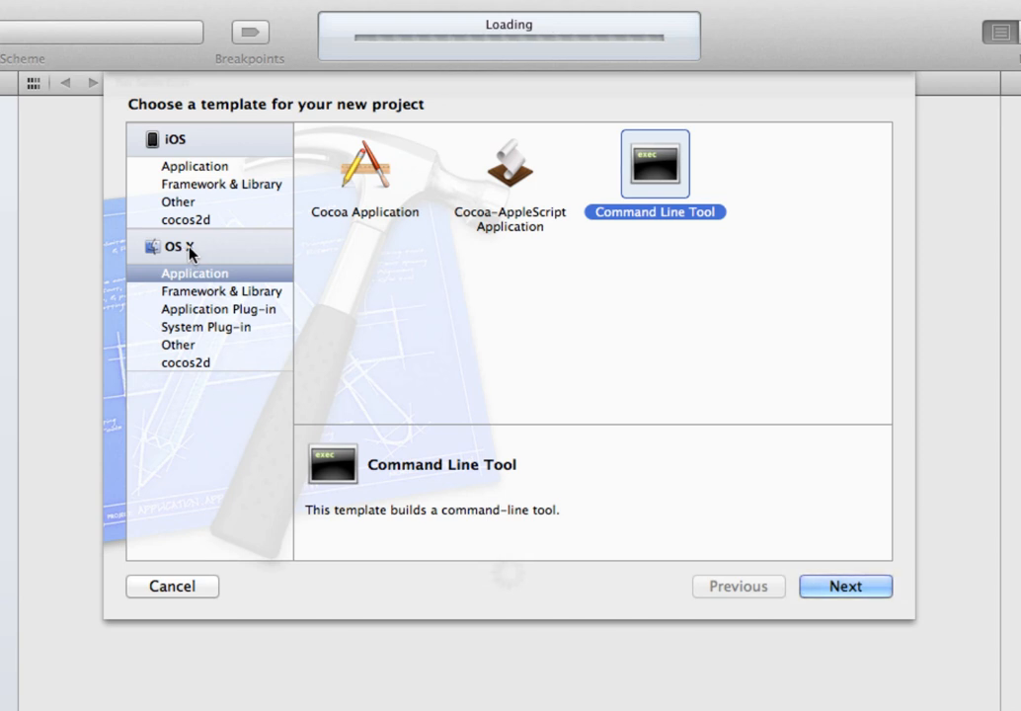
pyautogui.moveTo(191, 285)
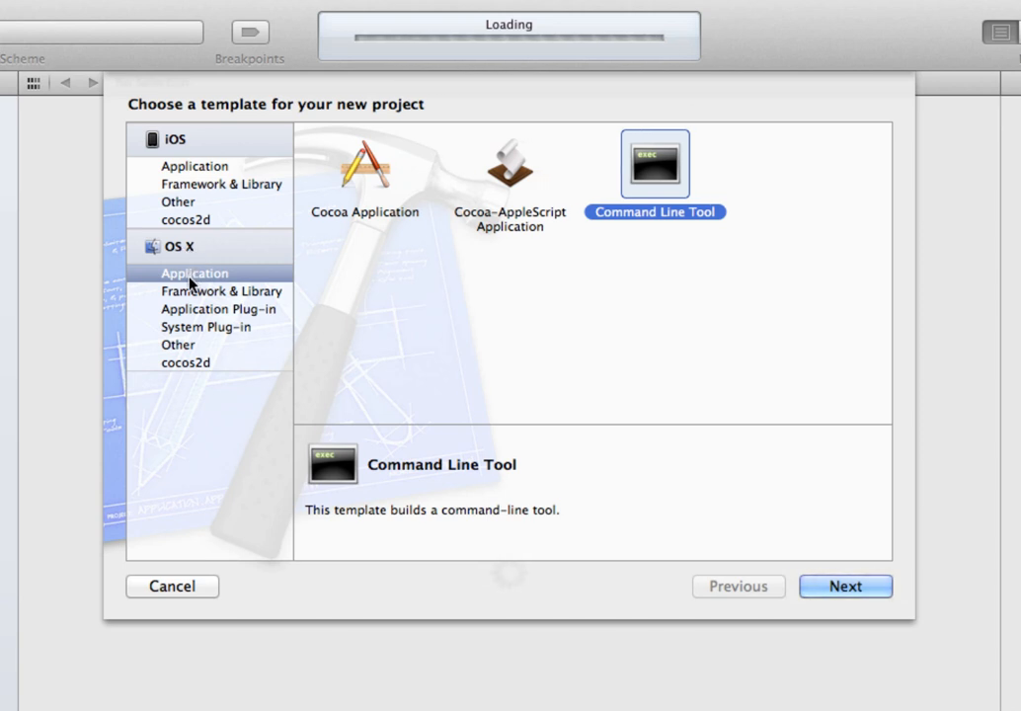
pyautogui.moveTo(205, 284)
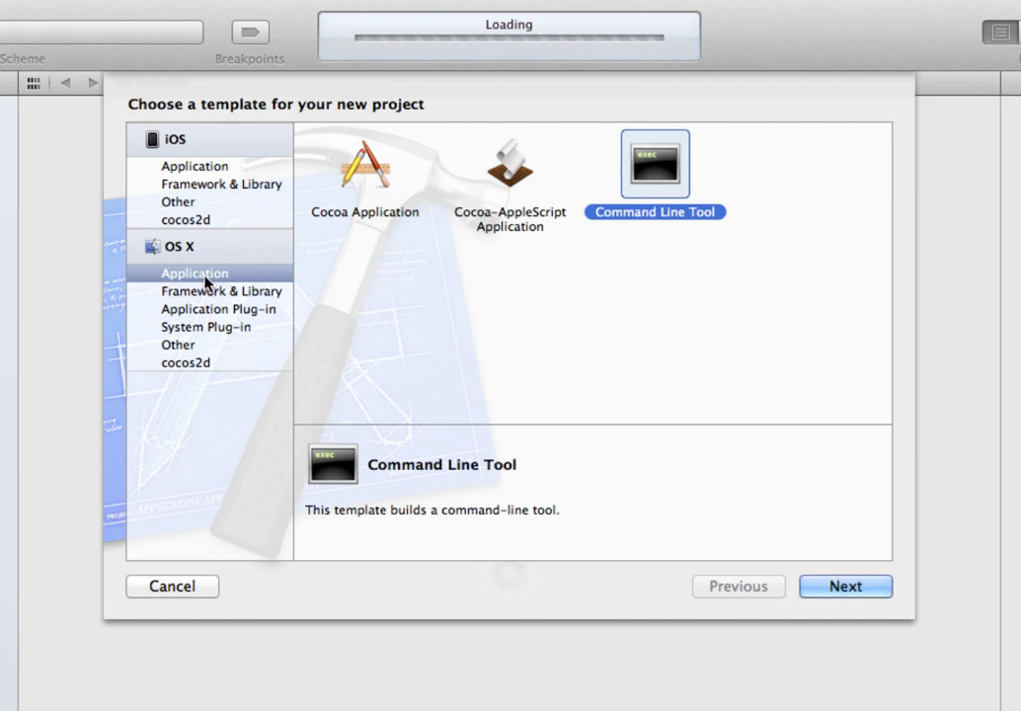
pyautogui.moveTo(687, 222)
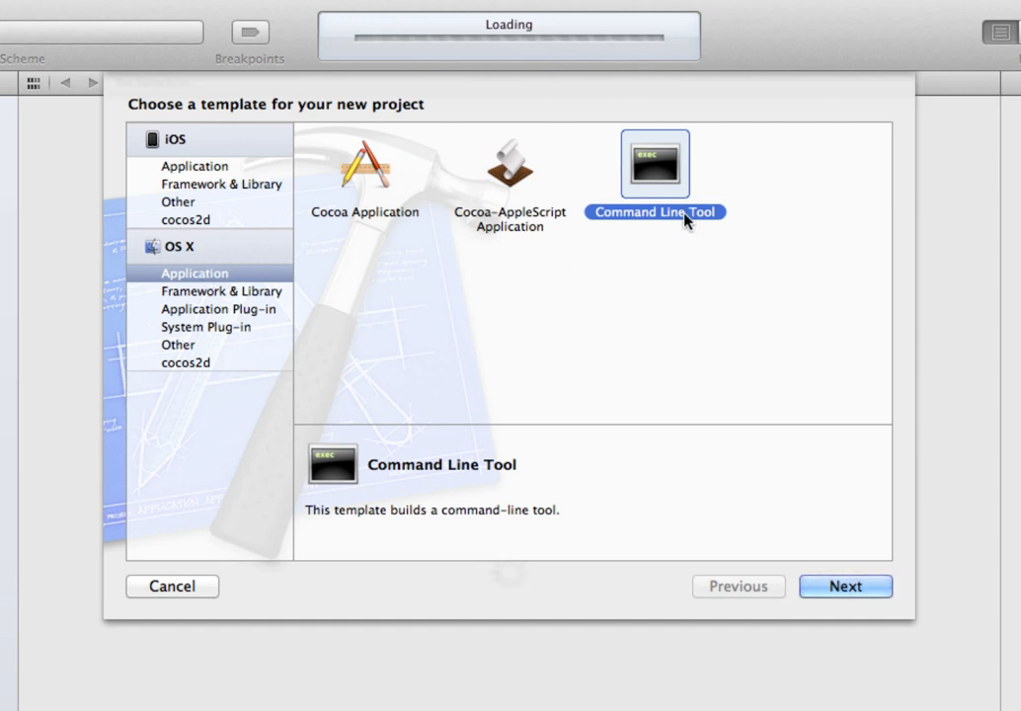
pyautogui.moveTo(855, 598)
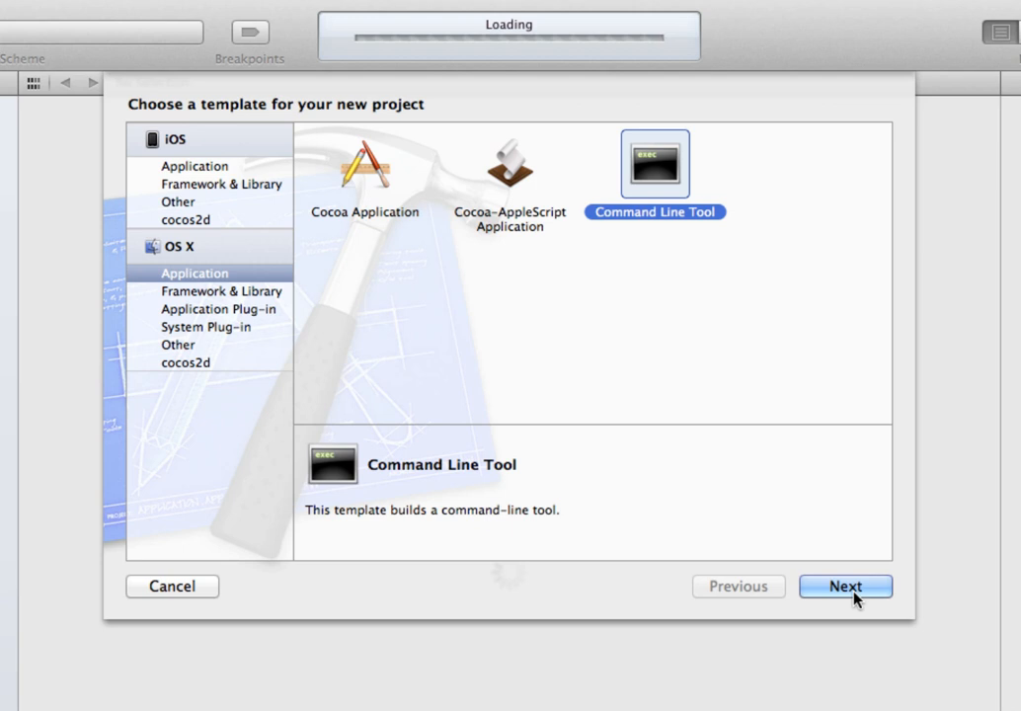
# Continue to the project options and name the product HelloWorld with type C++.
pyautogui.click(845, 585)
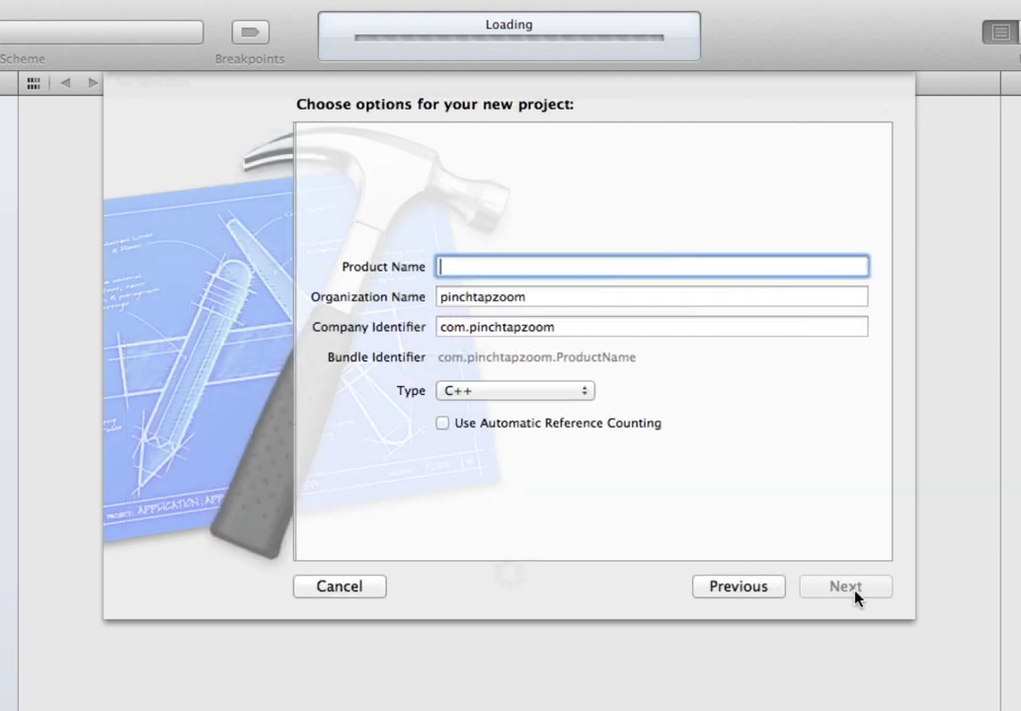
pyautogui.moveTo(446, 267)
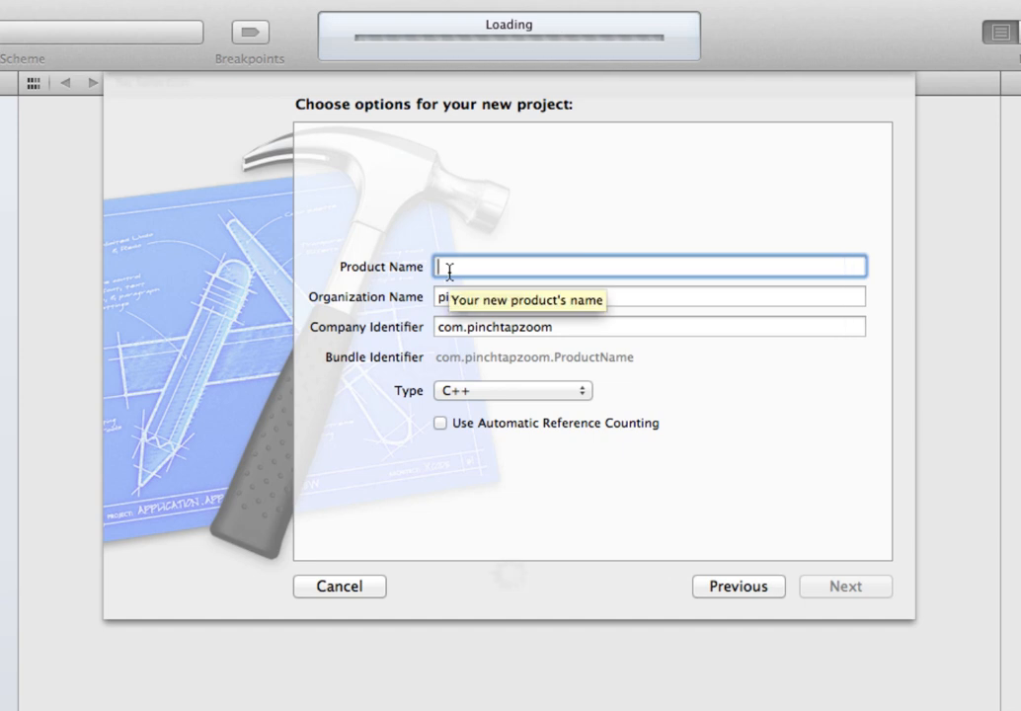
pyautogui.write('He')
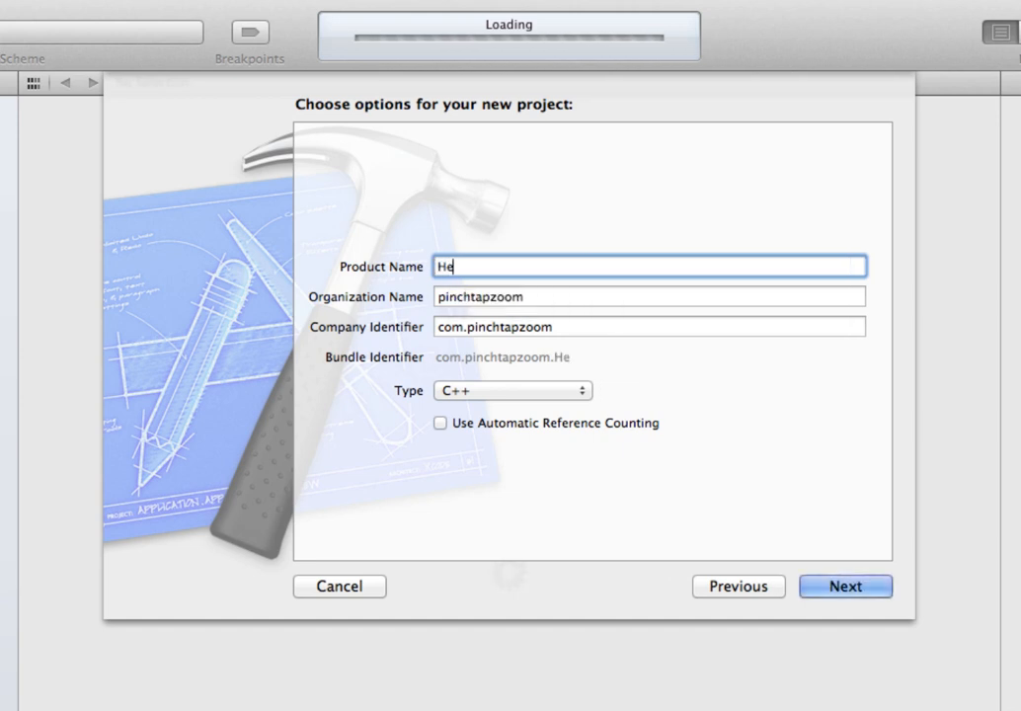
pyautogui.write('lloWorld')
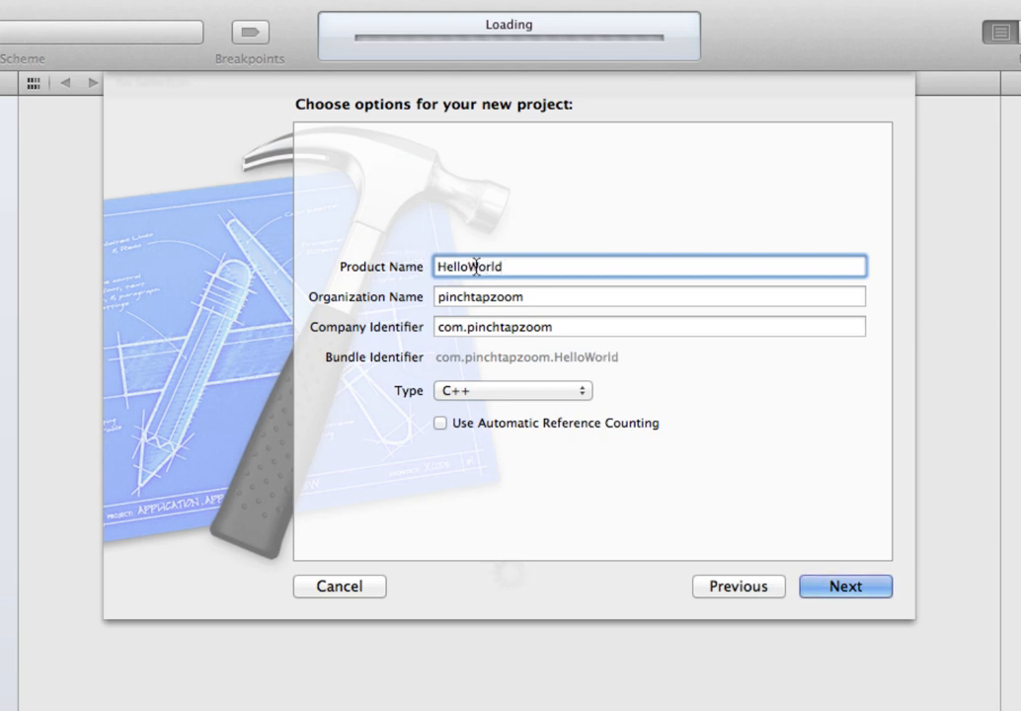
pyautogui.moveTo(484, 300)
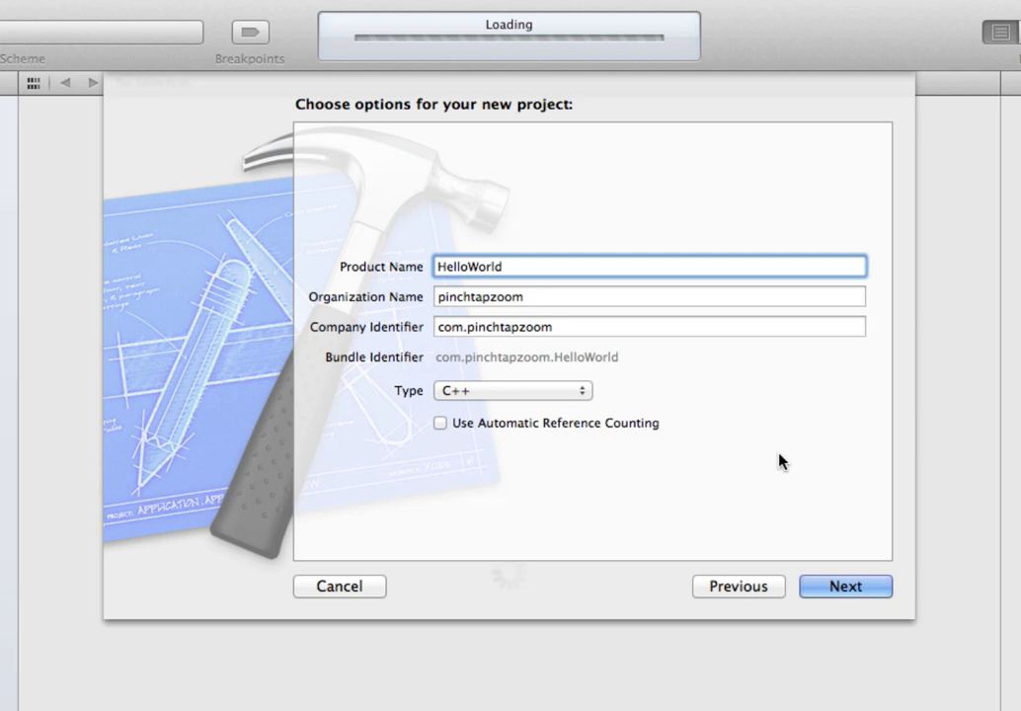
pyautogui.moveTo(568, 347)
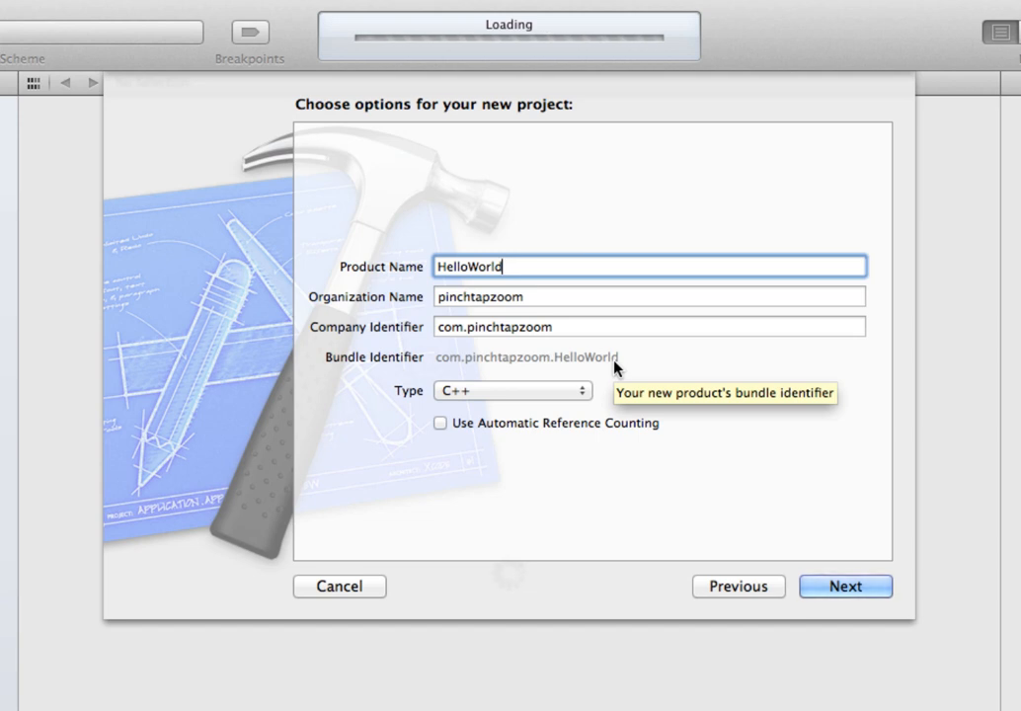
pyautogui.moveTo(466, 265)
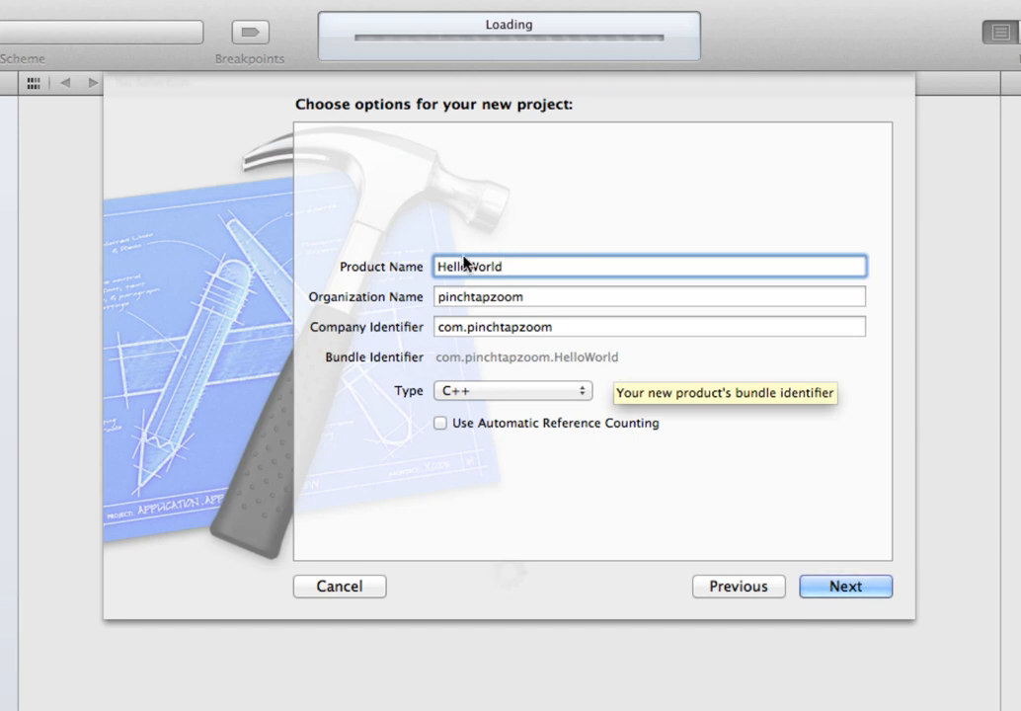
pyautogui.moveTo(472, 328)
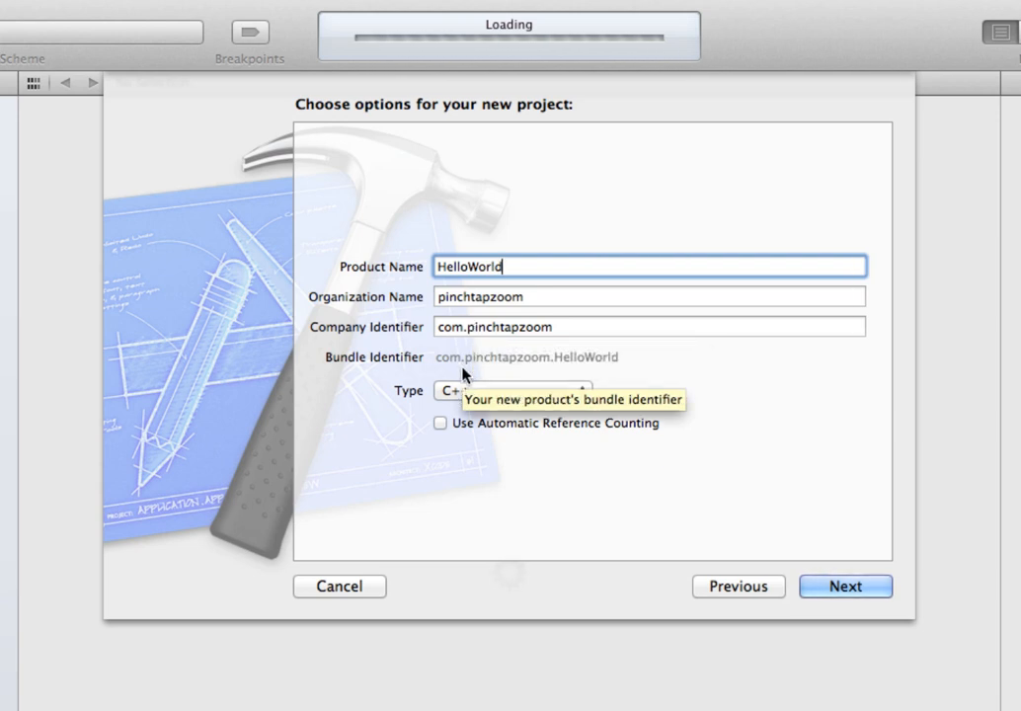
pyautogui.moveTo(410, 415)
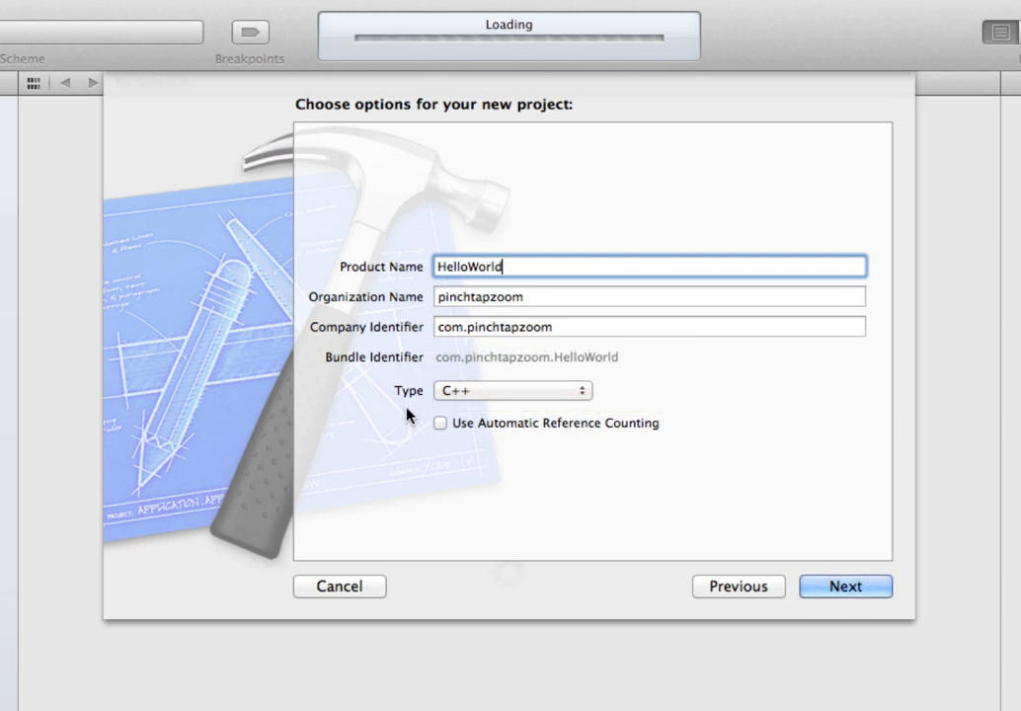
pyautogui.moveTo(484, 397)
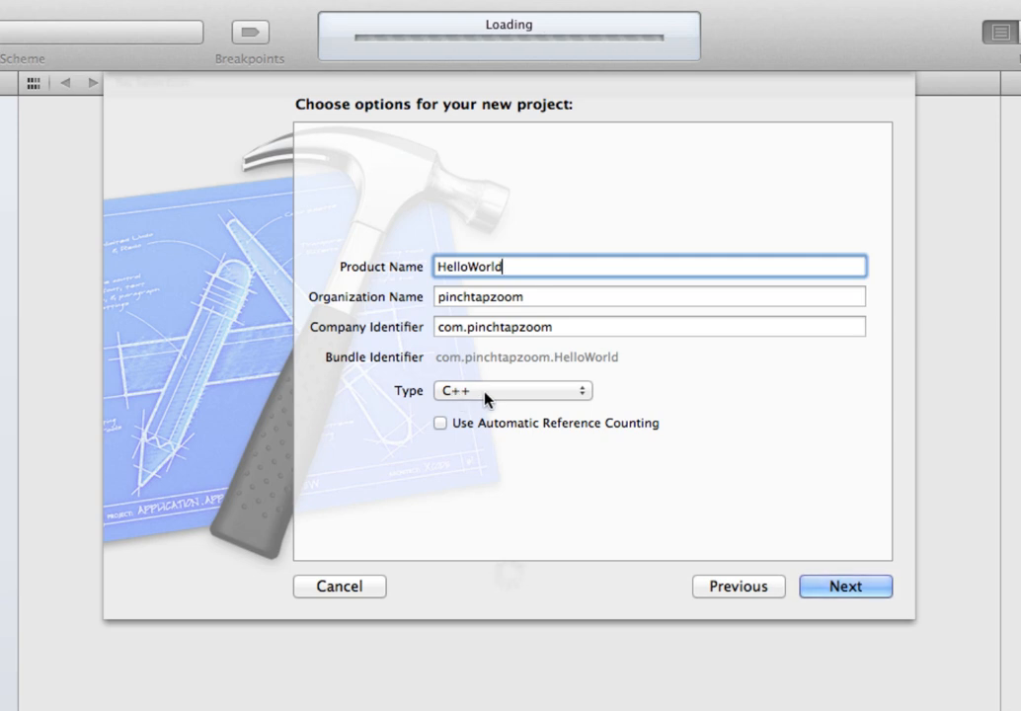
pyautogui.click(513, 391)
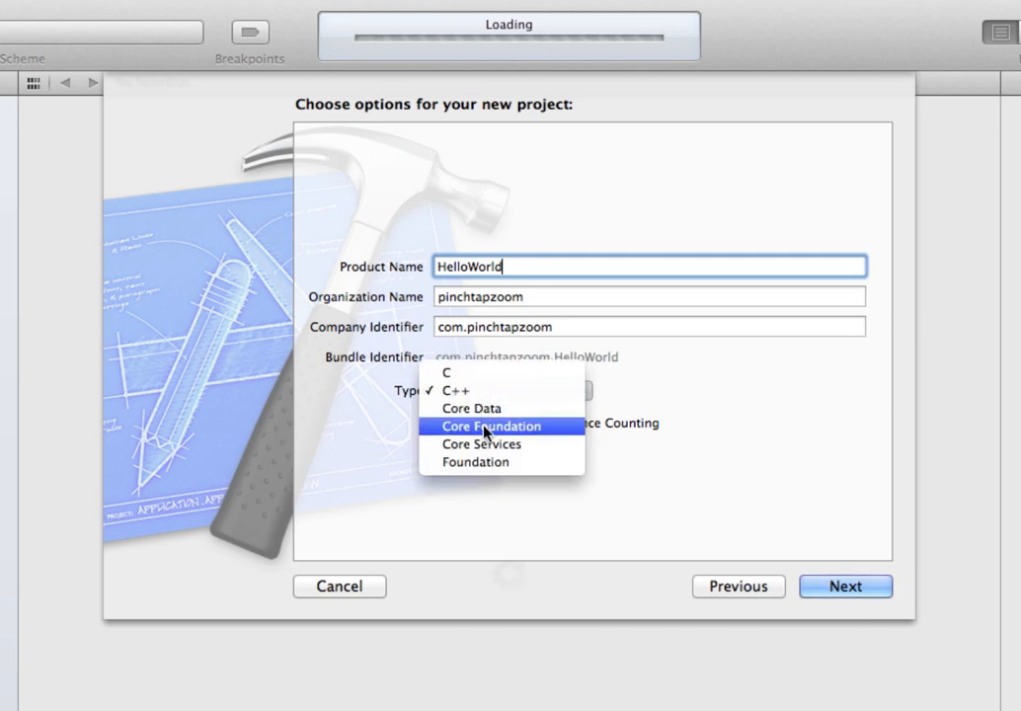
pyautogui.moveTo(474, 391)
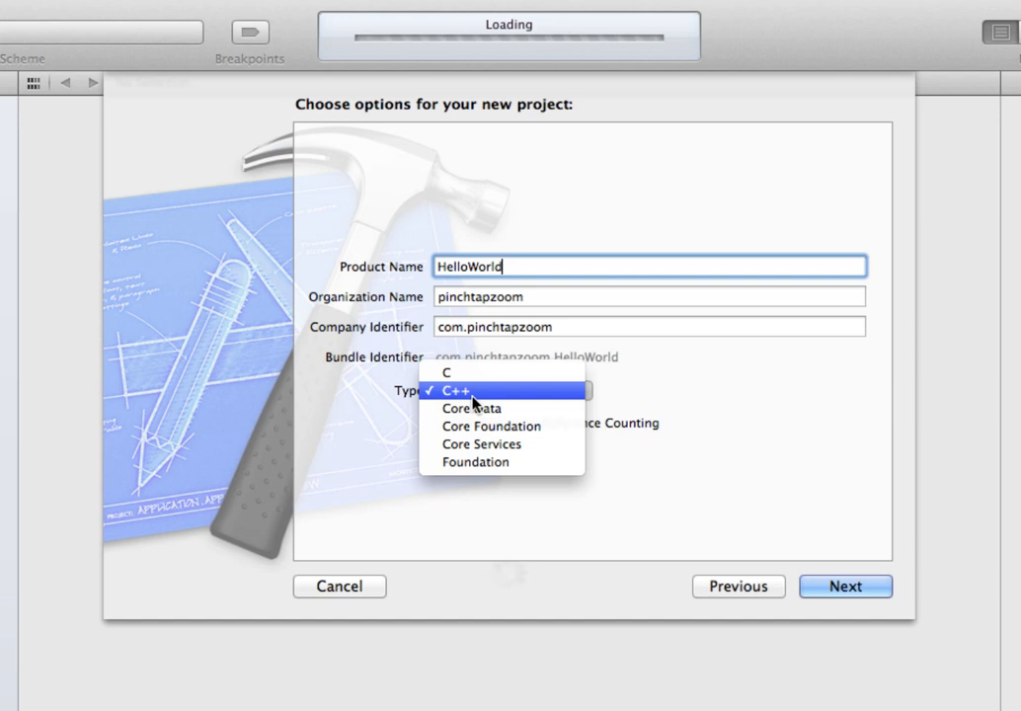
pyautogui.click(456, 391)
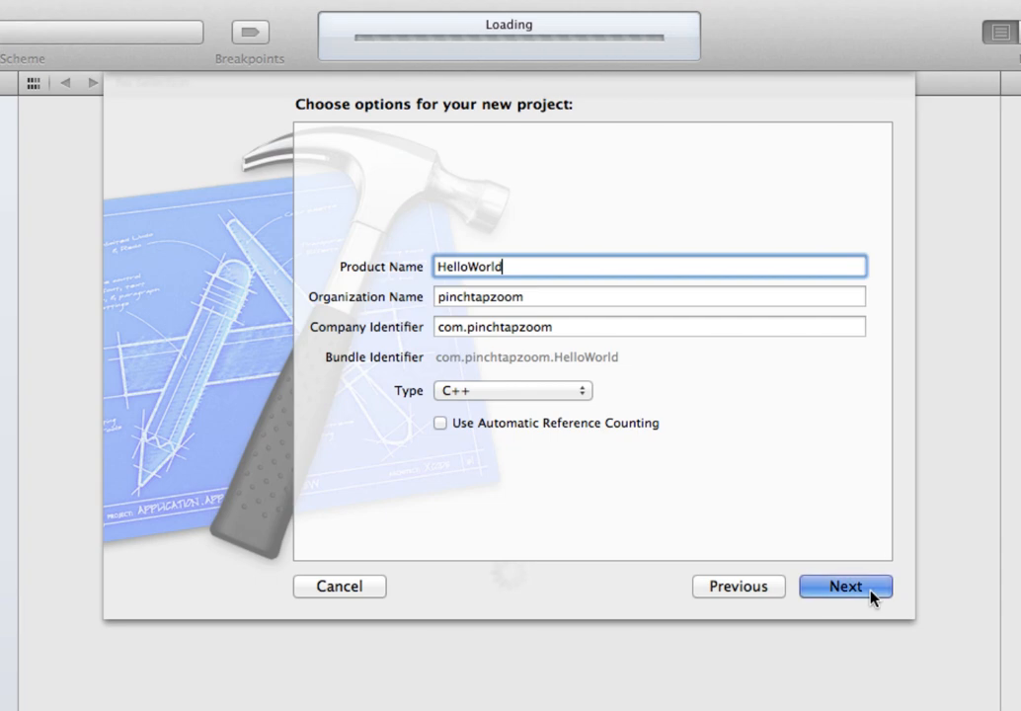
# Create the HelloWorld project, saving it to the Desktop.
pyautogui.click(845, 584)
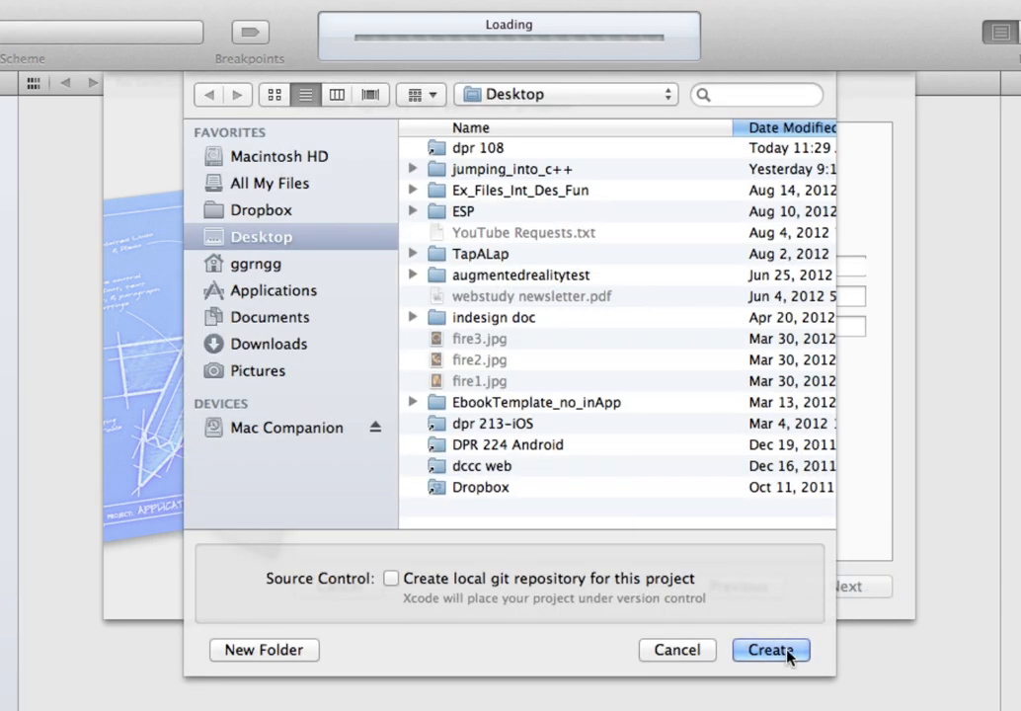
pyautogui.click(770, 650)
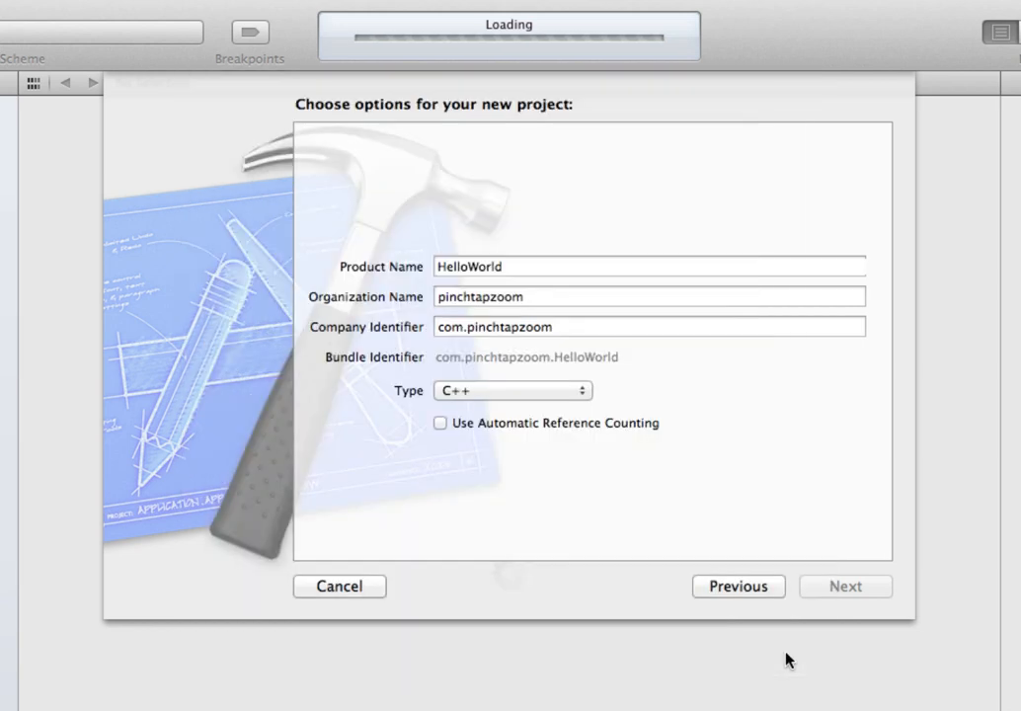
pyautogui.click(844, 585)
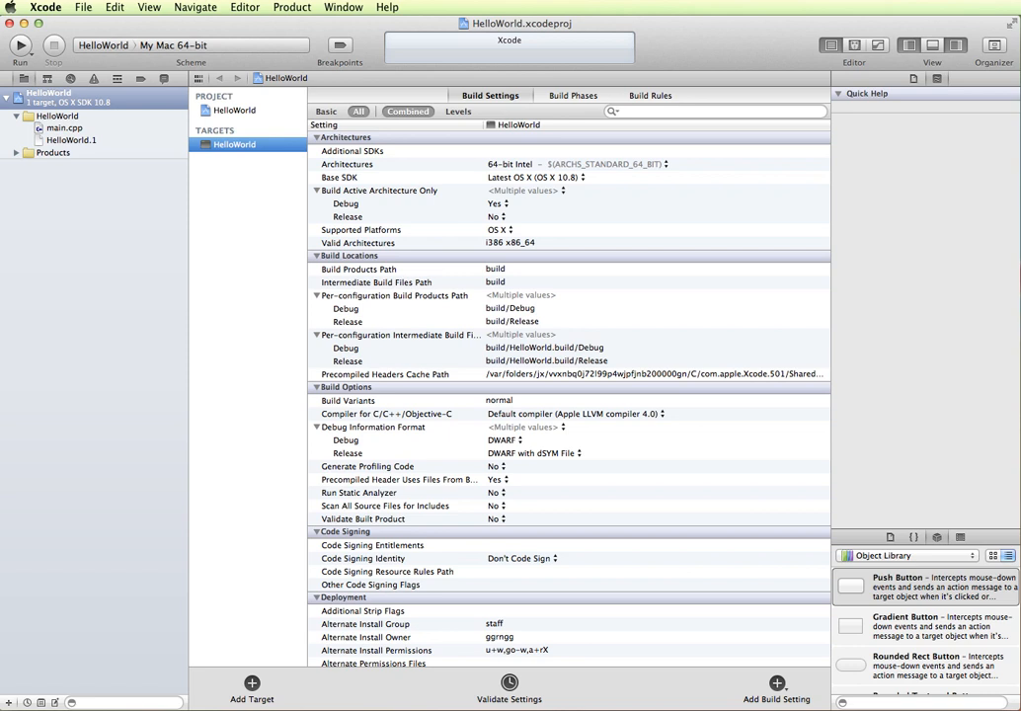
pyautogui.moveTo(442, 261)
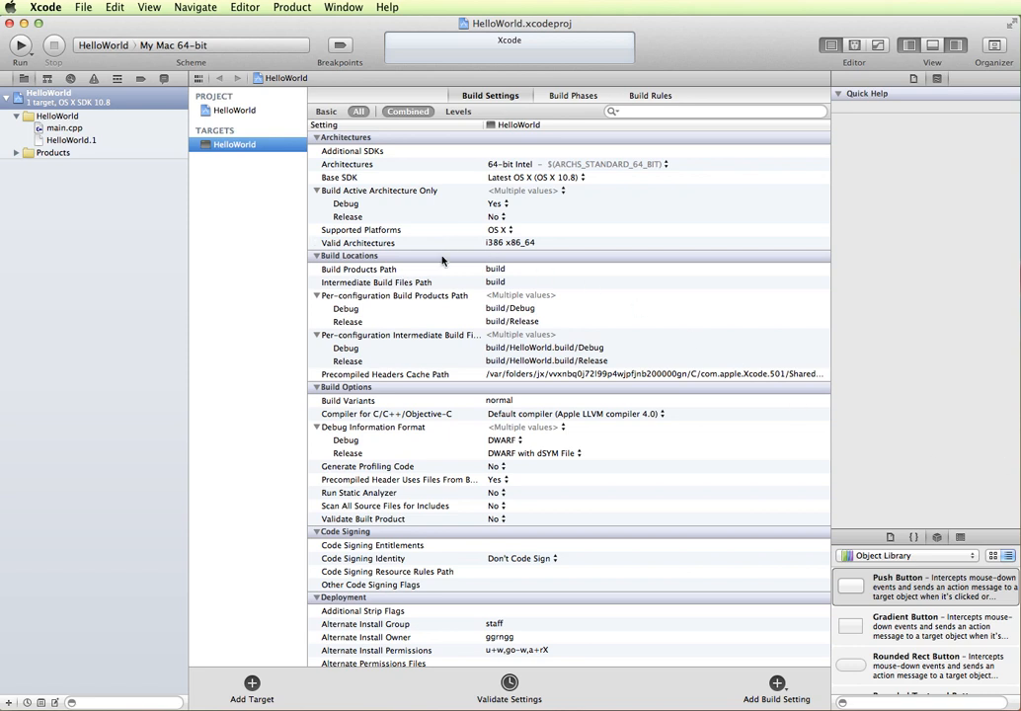
pyautogui.moveTo(257, 221)
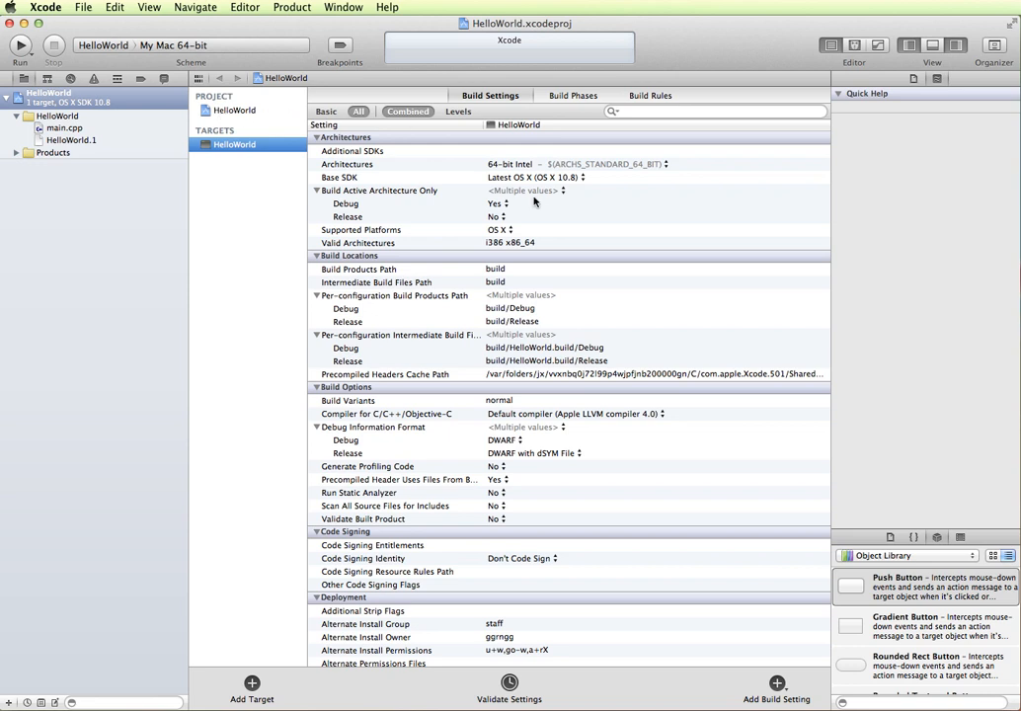
pyautogui.moveTo(442, 340)
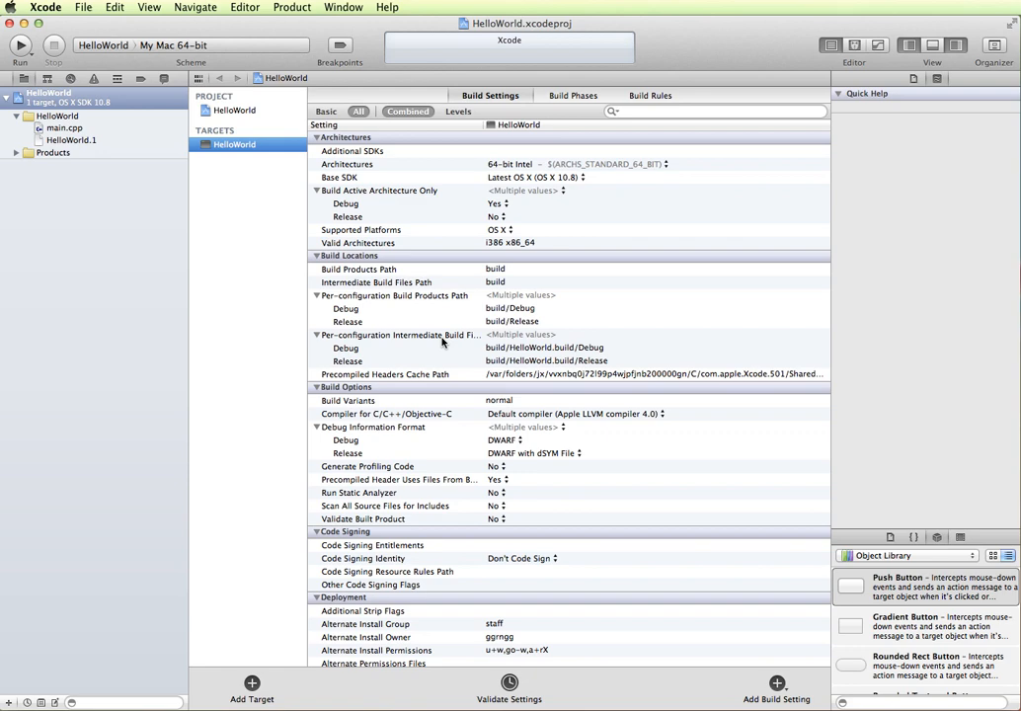
pyautogui.moveTo(304, 353)
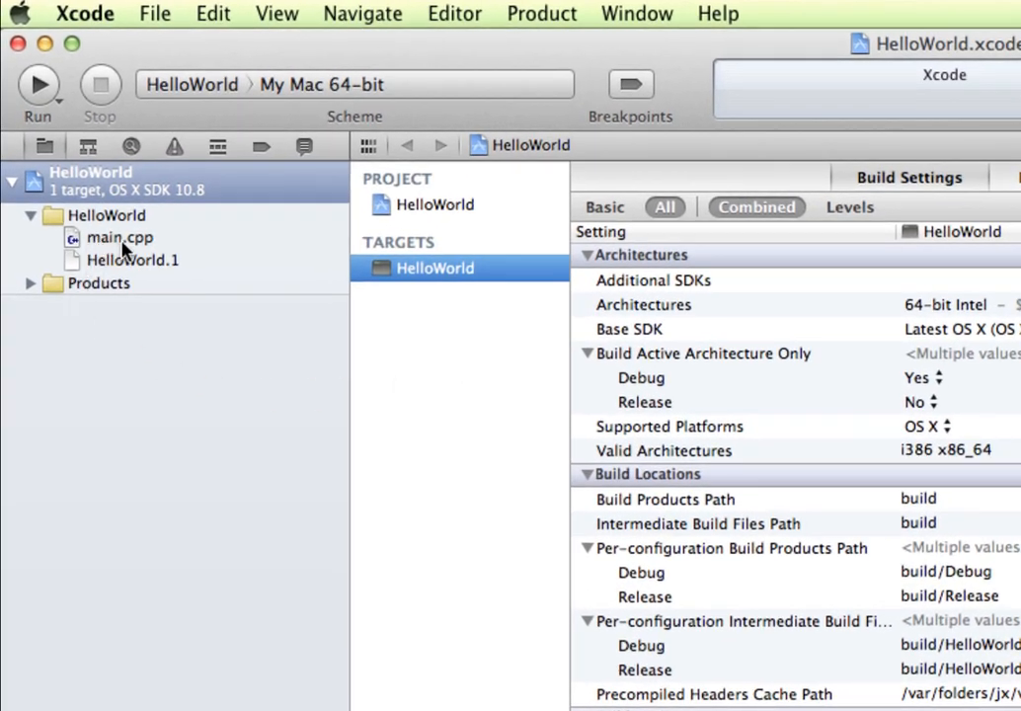
pyautogui.moveTo(98, 221)
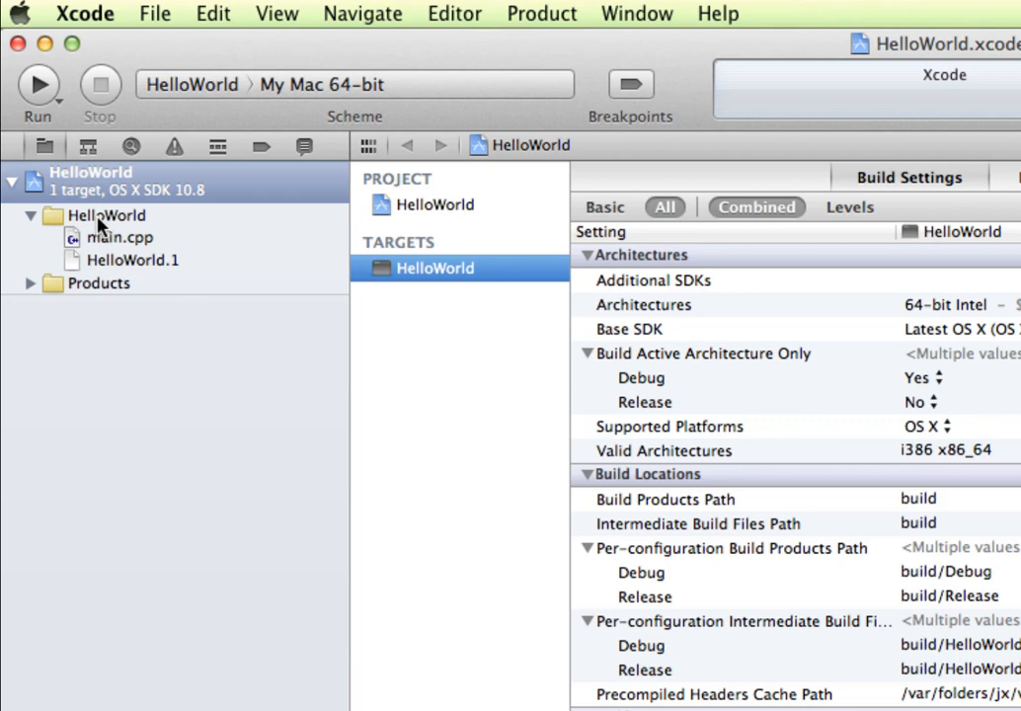
pyautogui.moveTo(110, 247)
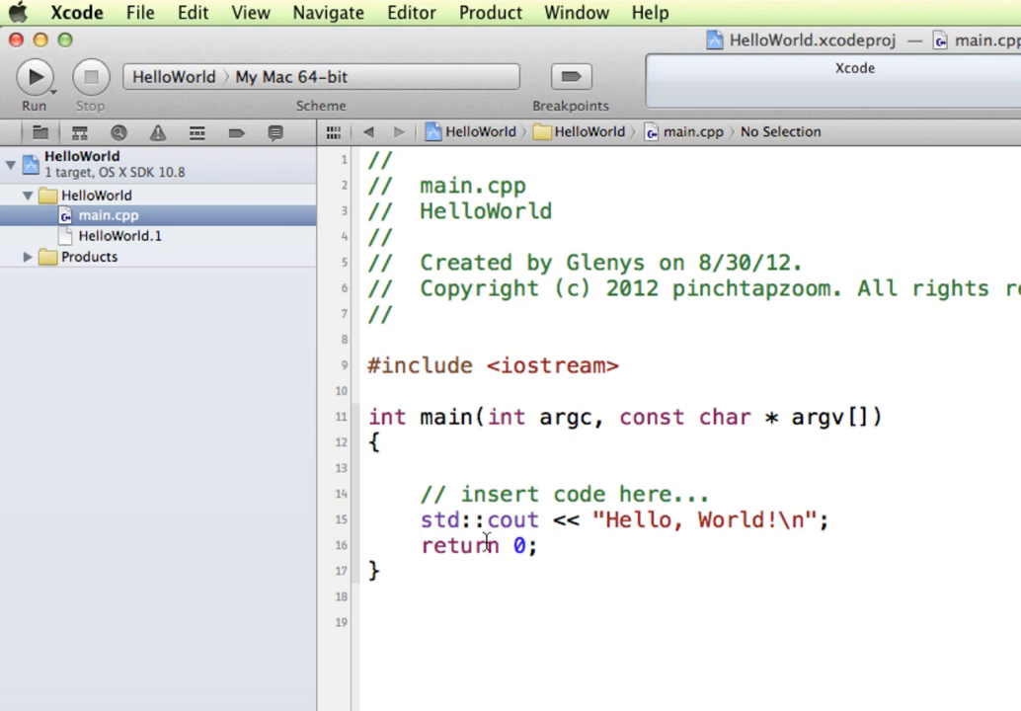
pyautogui.moveTo(576, 591)
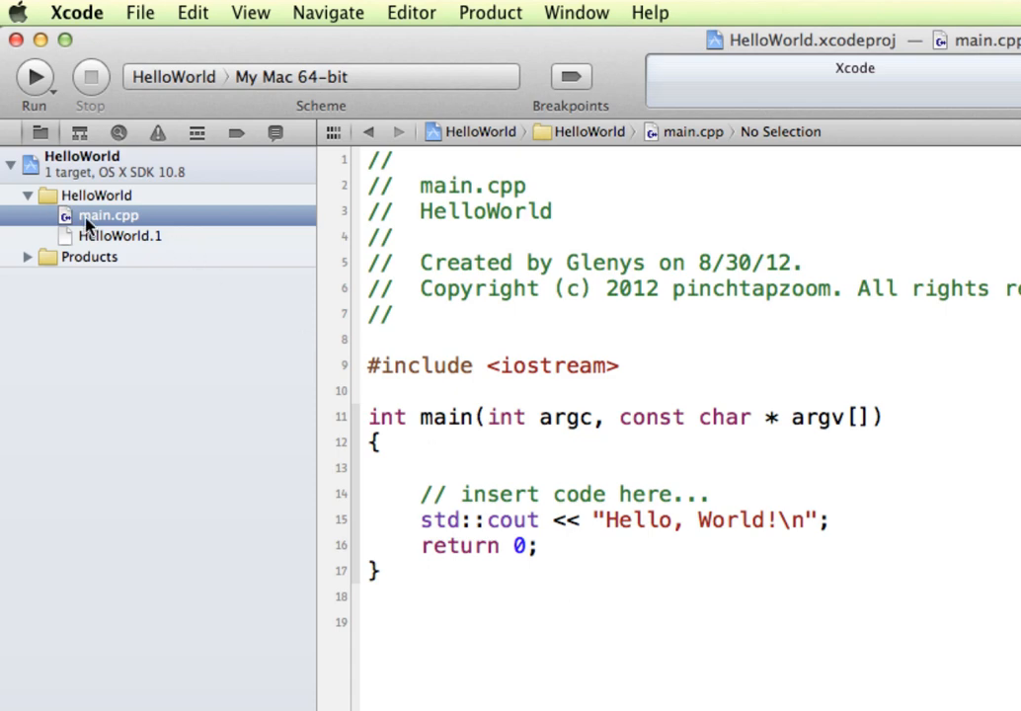
pyautogui.doubleClick(109, 215)
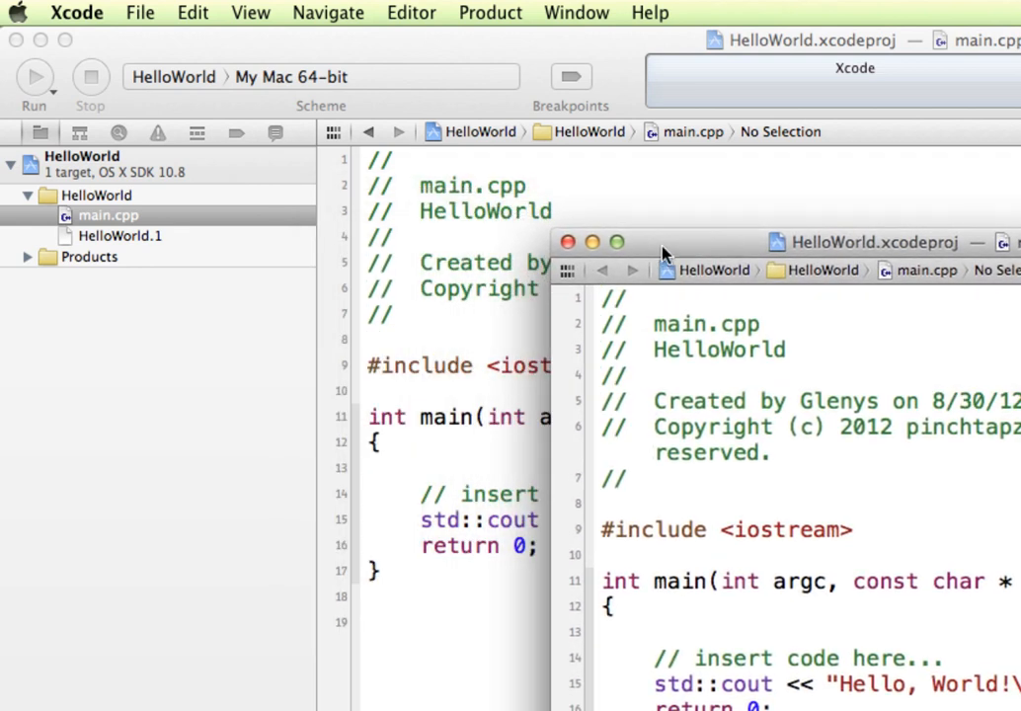
pyautogui.moveTo(703, 503)
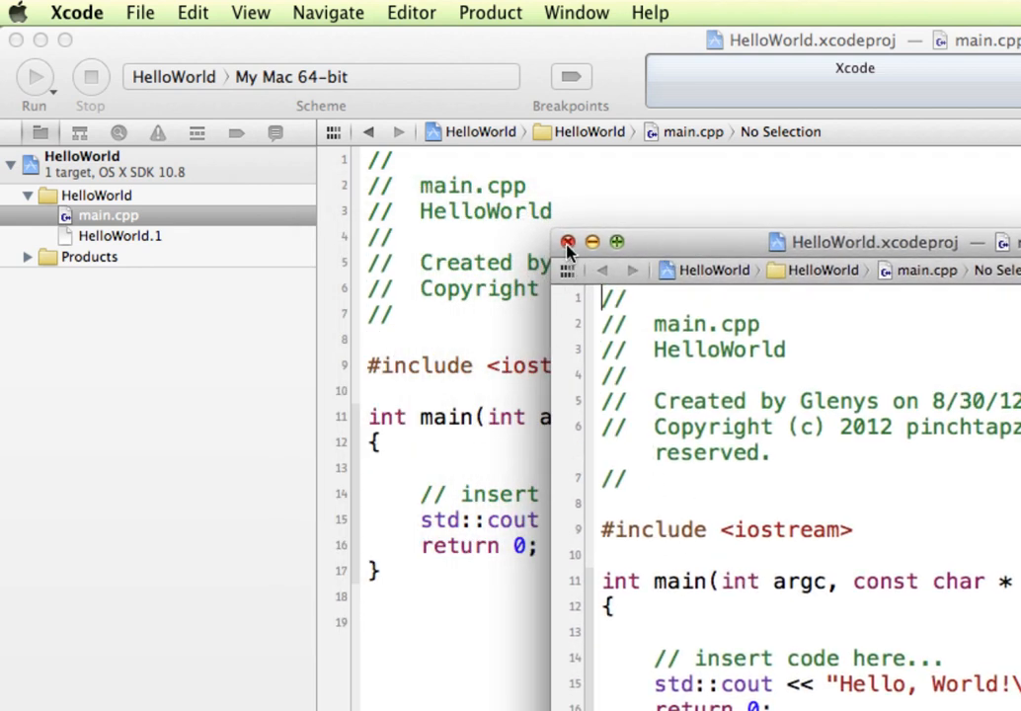
pyautogui.click(567, 241)
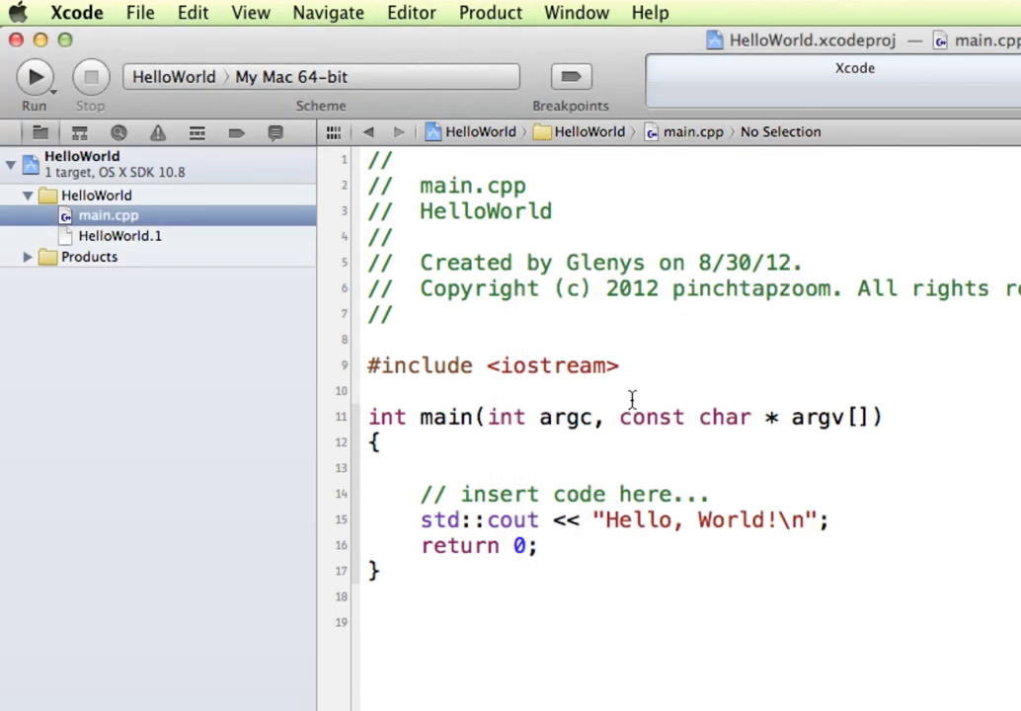
pyautogui.moveTo(456, 277)
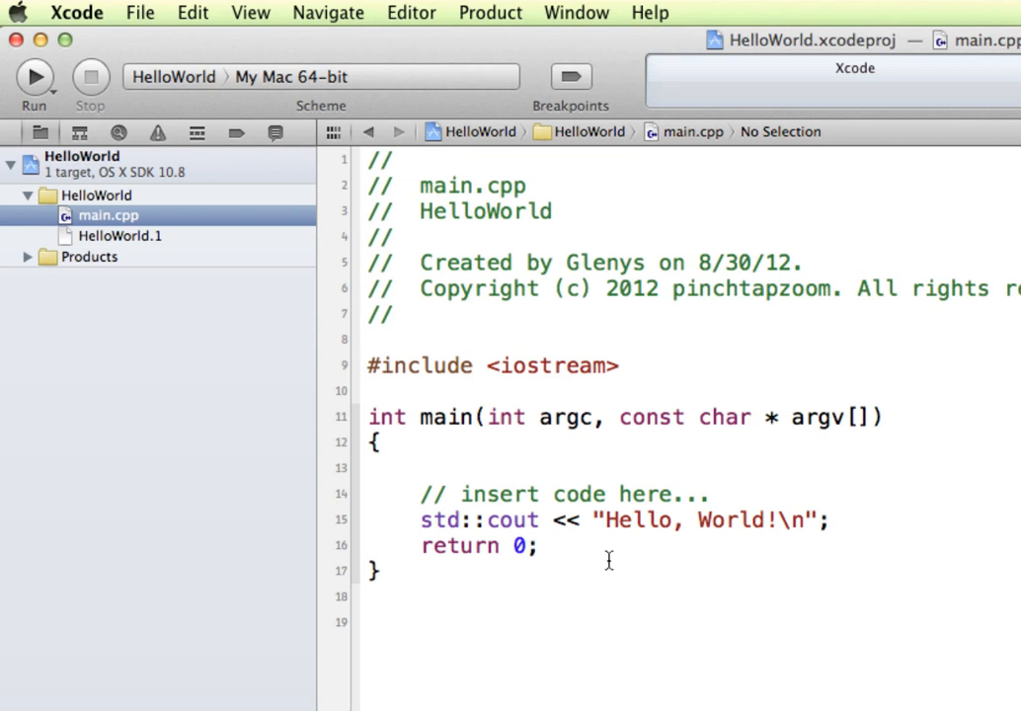
pyautogui.click(606, 521)
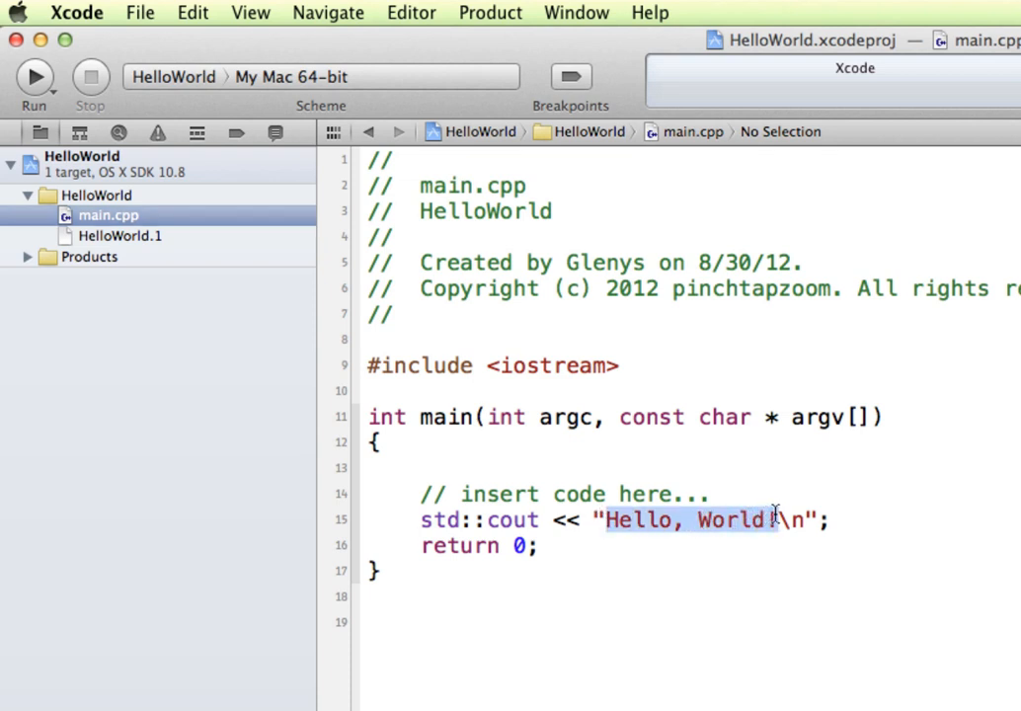
pyautogui.click(770, 521)
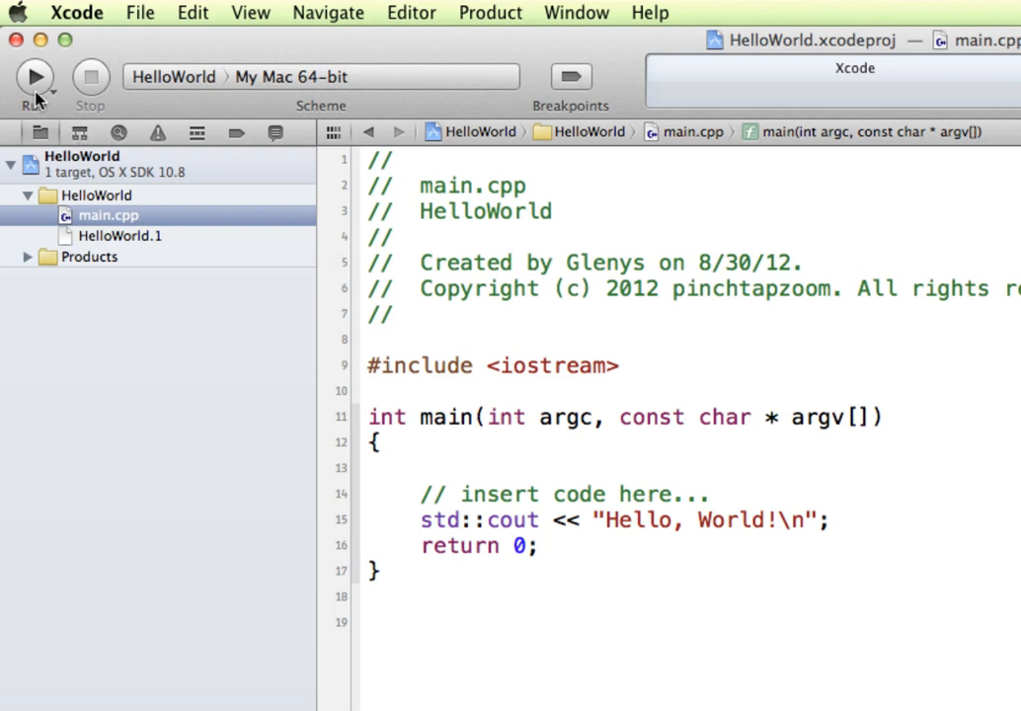
pyautogui.moveTo(35, 81)
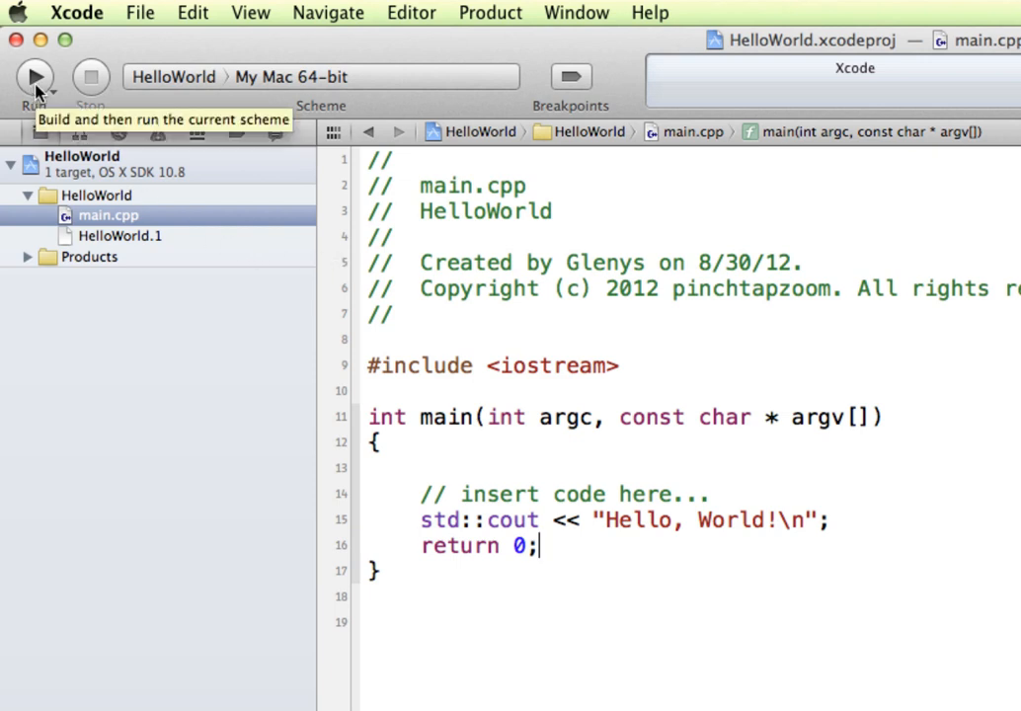
# Build and run HelloWorld so "Hello, World!" appears in the console.
pyautogui.click(35, 79)
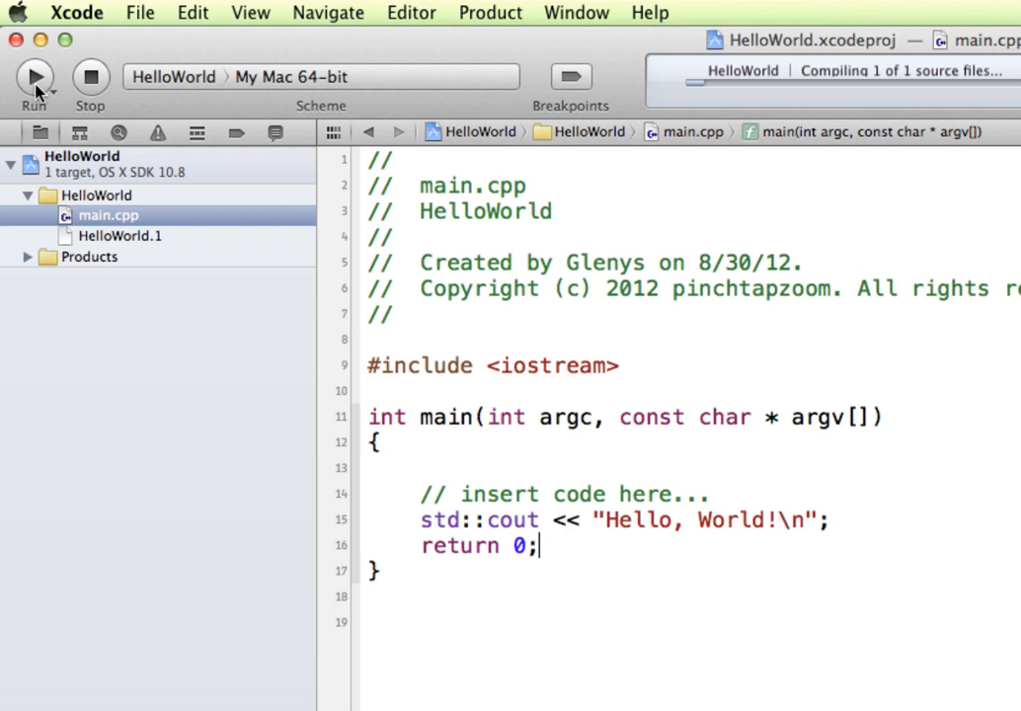
pyautogui.click(35, 77)
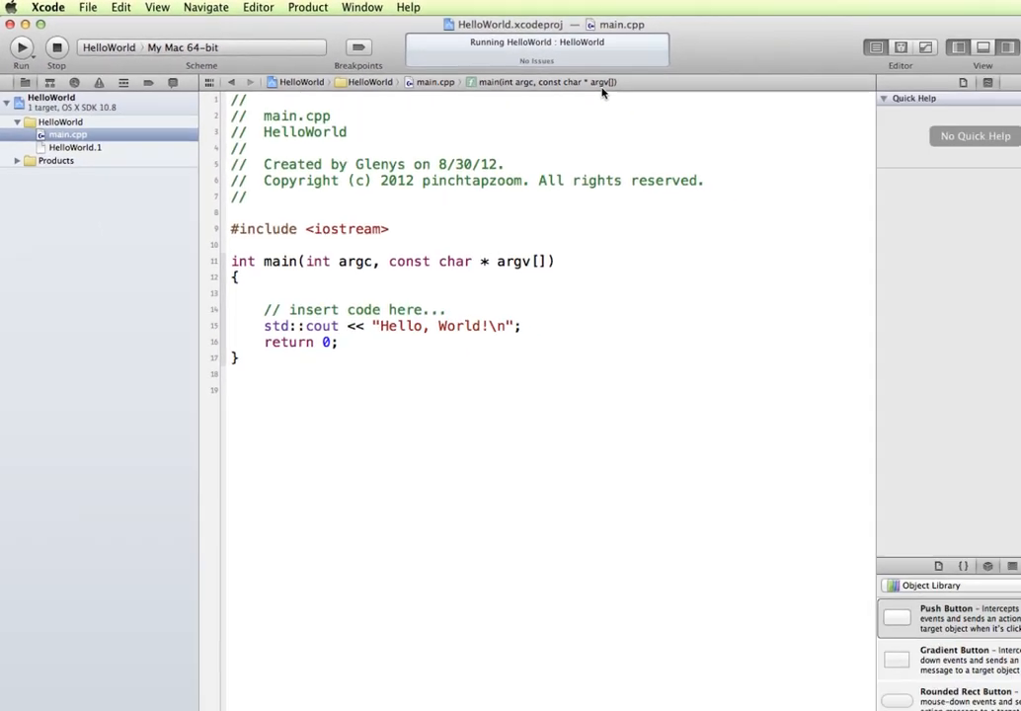
pyautogui.click(19, 47)
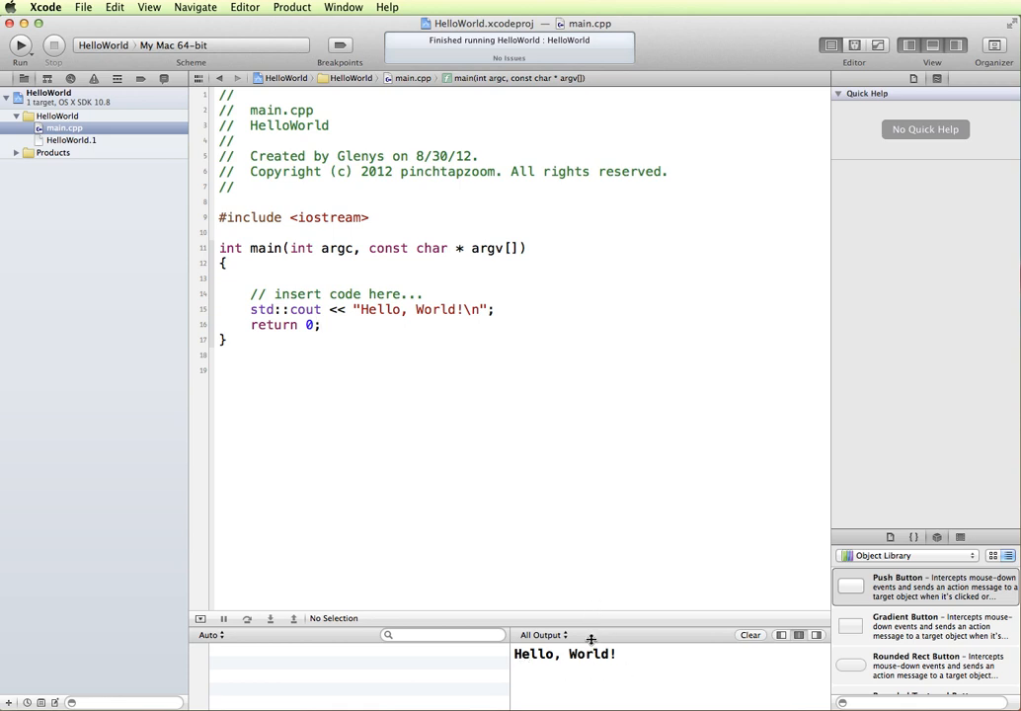
# Enlarge the debug area to view the finished run's Hello, World! output.
pyautogui.moveTo(568, 618); pyautogui.dragTo(569, 529)
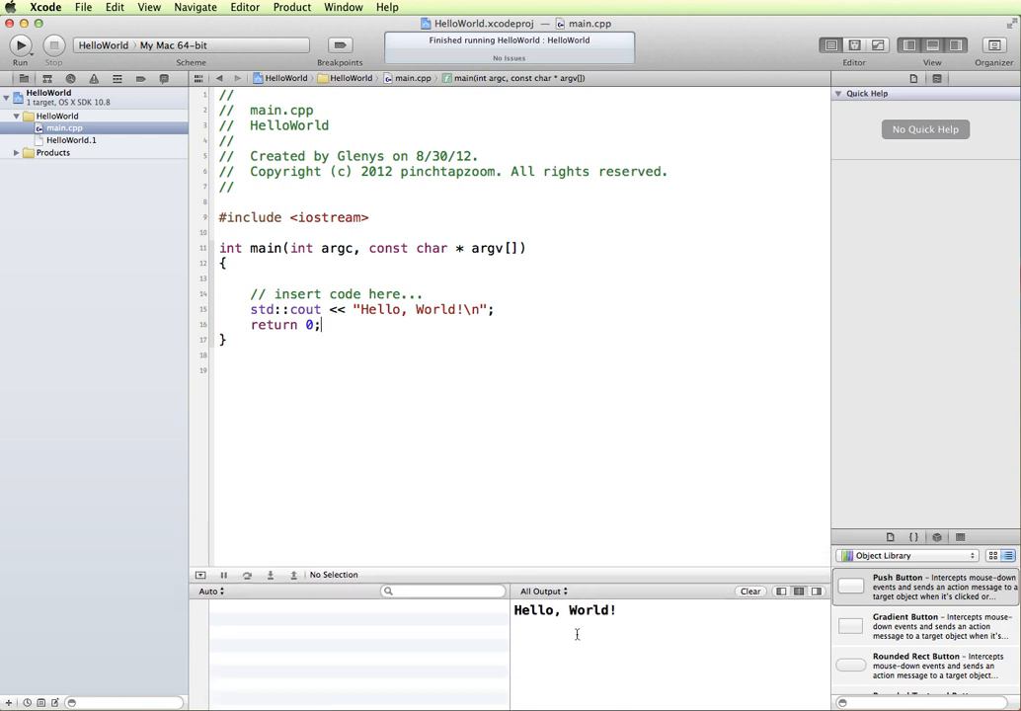
pyautogui.moveTo(813, 650)
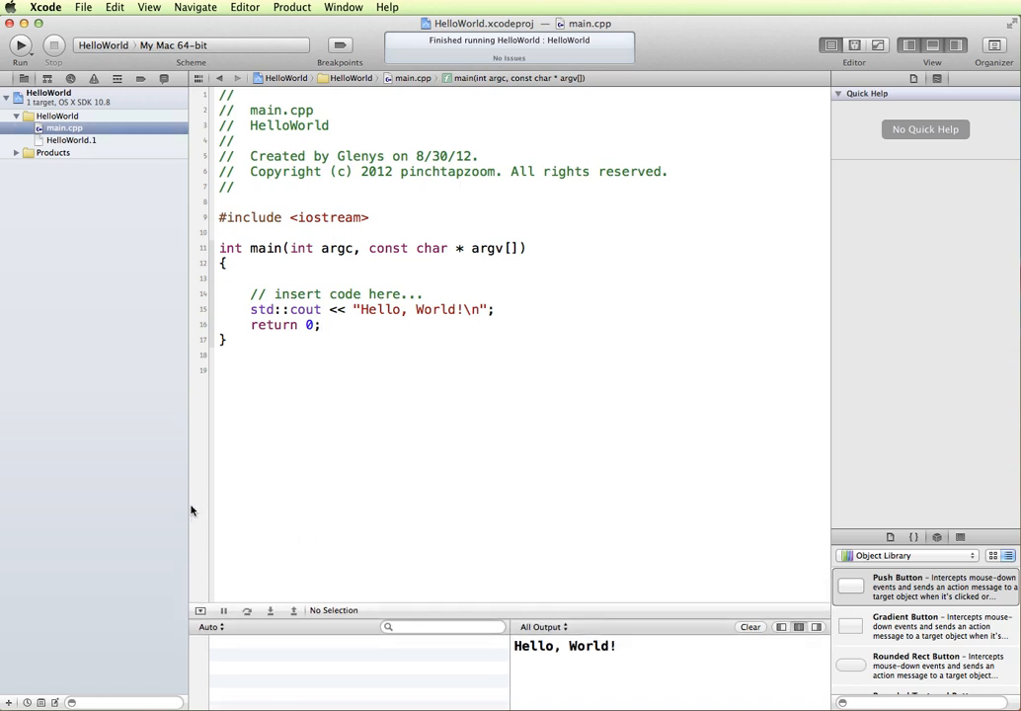
pyautogui.moveTo(953, 236)
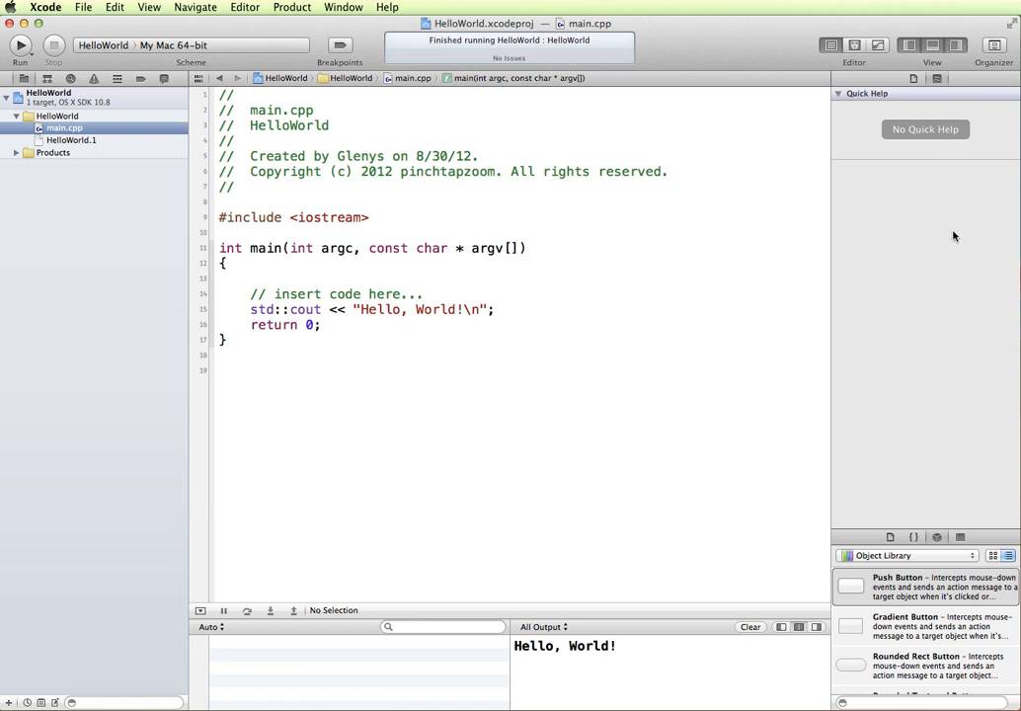
pyautogui.moveTo(821, 118)
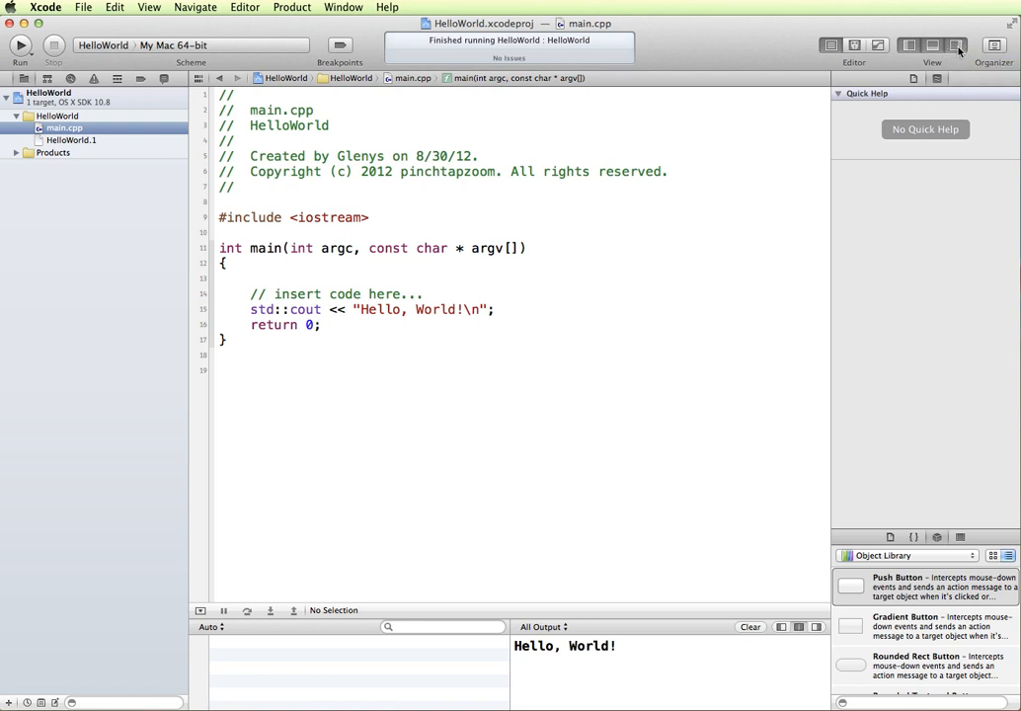
# Hide the utilities pane so main.cpp and the console fill the window.
pyautogui.click(956, 46)
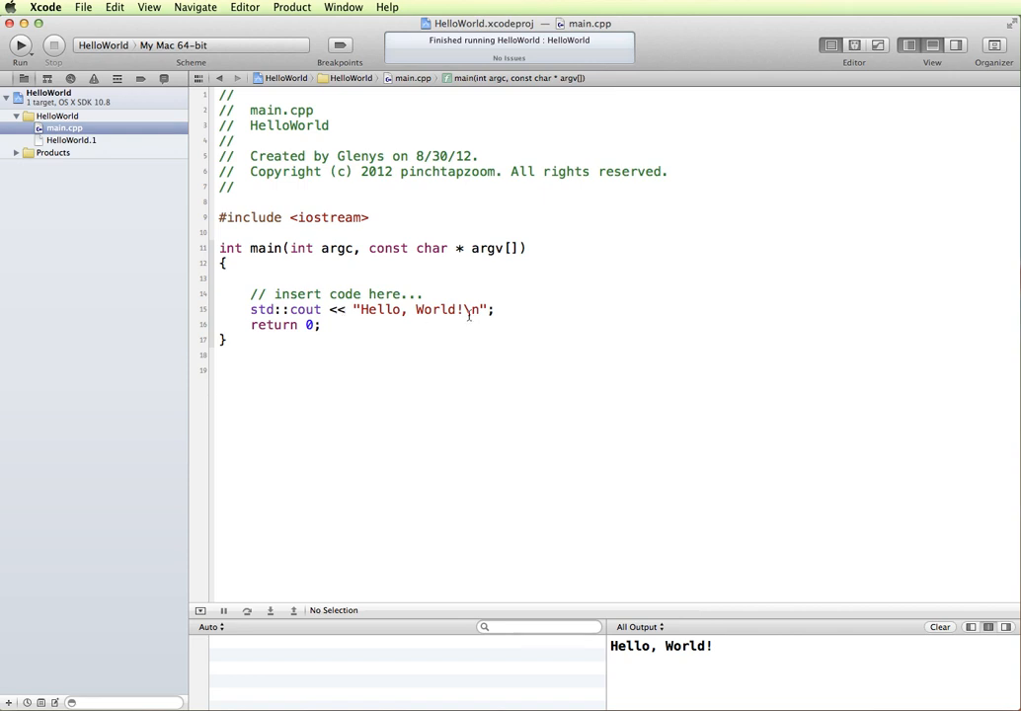
# Delete one < from the cout operator so a string-comparison warning appears.
pyautogui.click(346, 308)
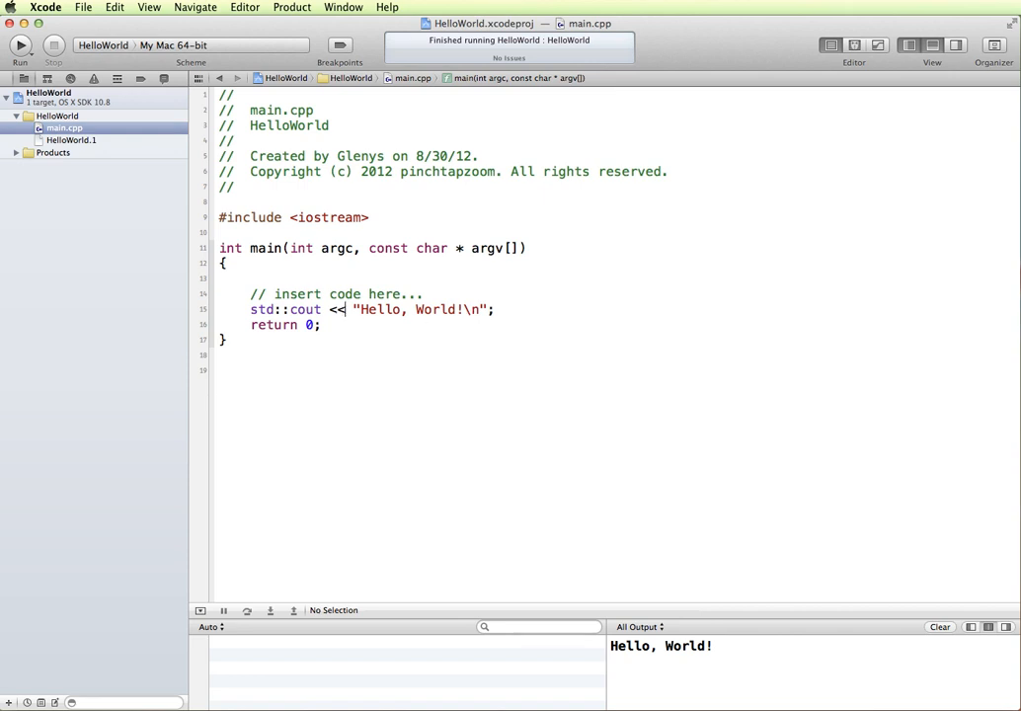
pyautogui.press('backspace')
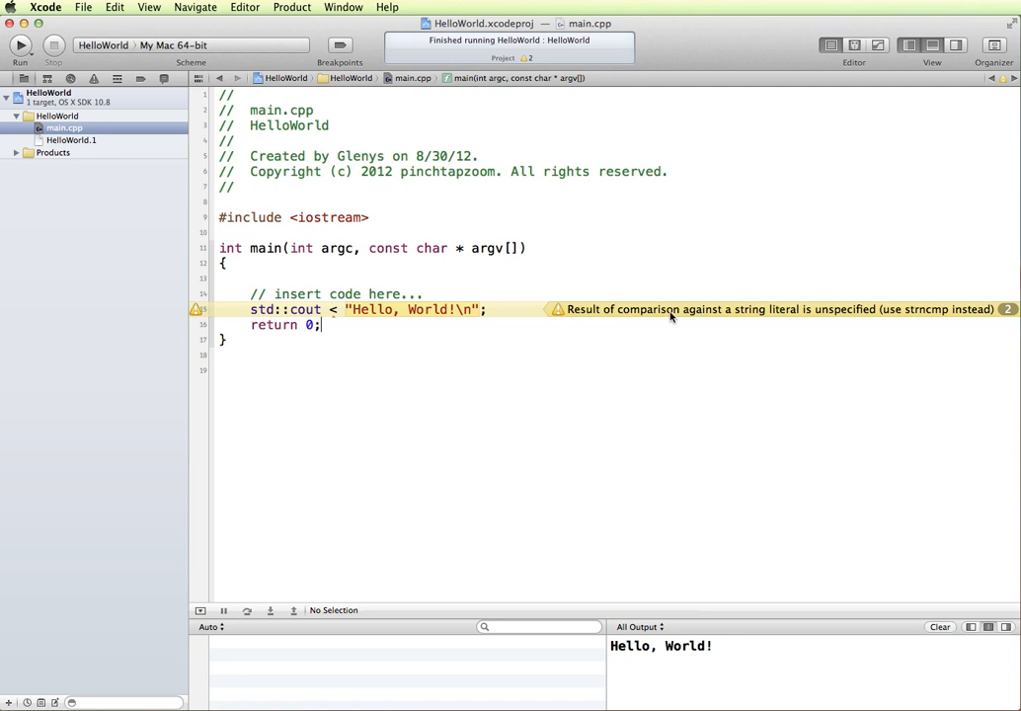
pyautogui.moveTo(789, 316)
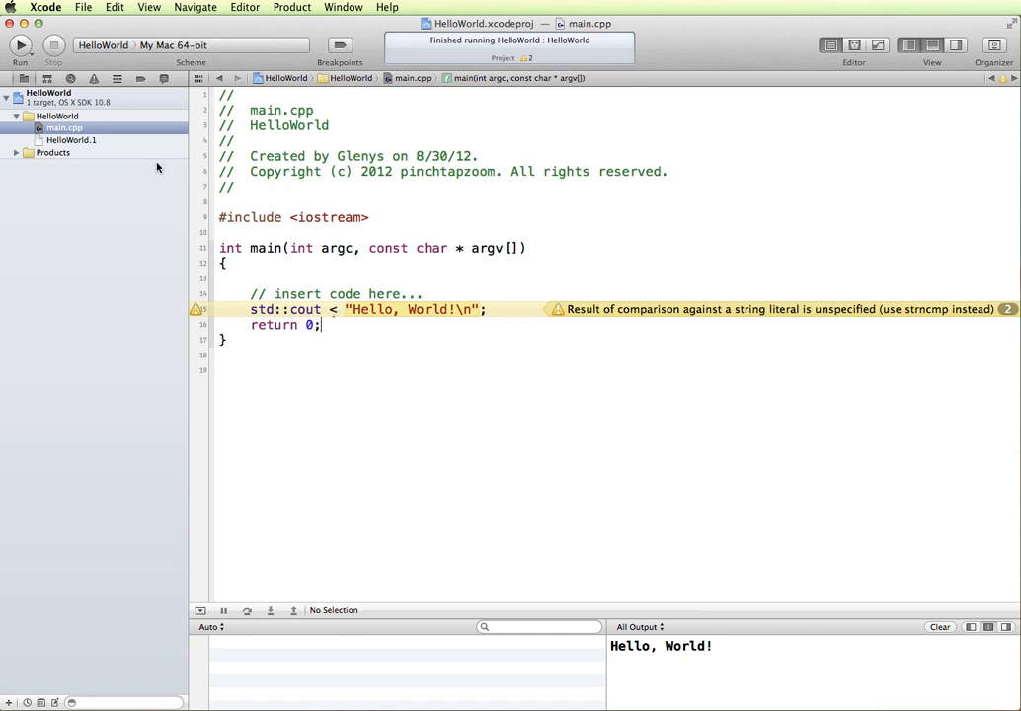
# Rebuild and run HelloWorld with the warning-flagged single-< line.
pyautogui.click(20, 43)
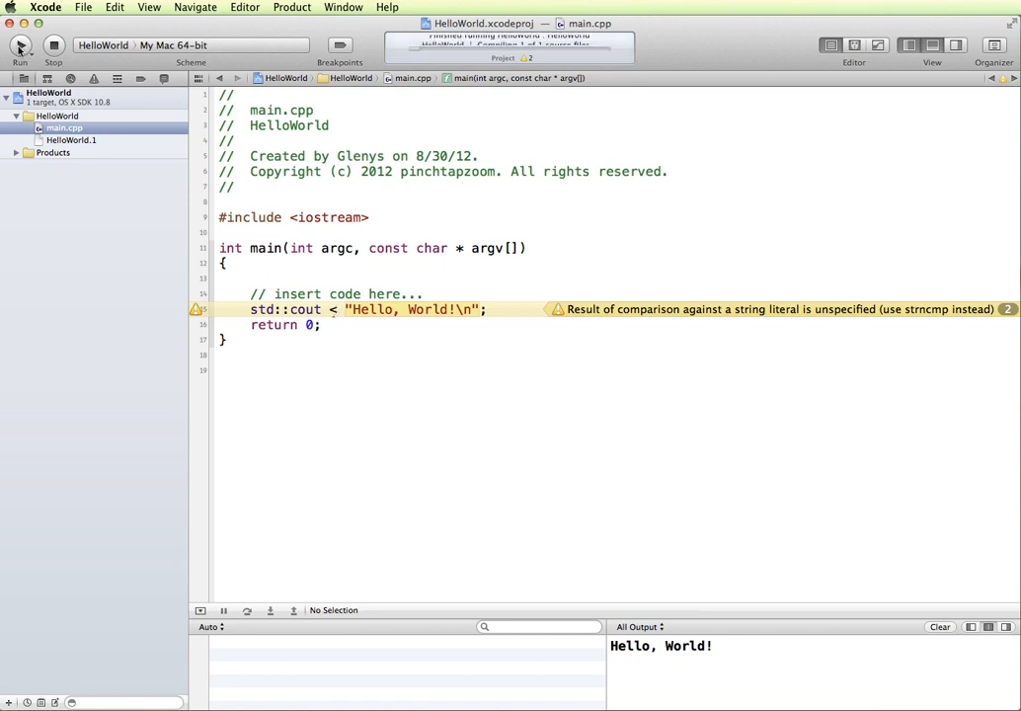
pyautogui.click(20, 45)
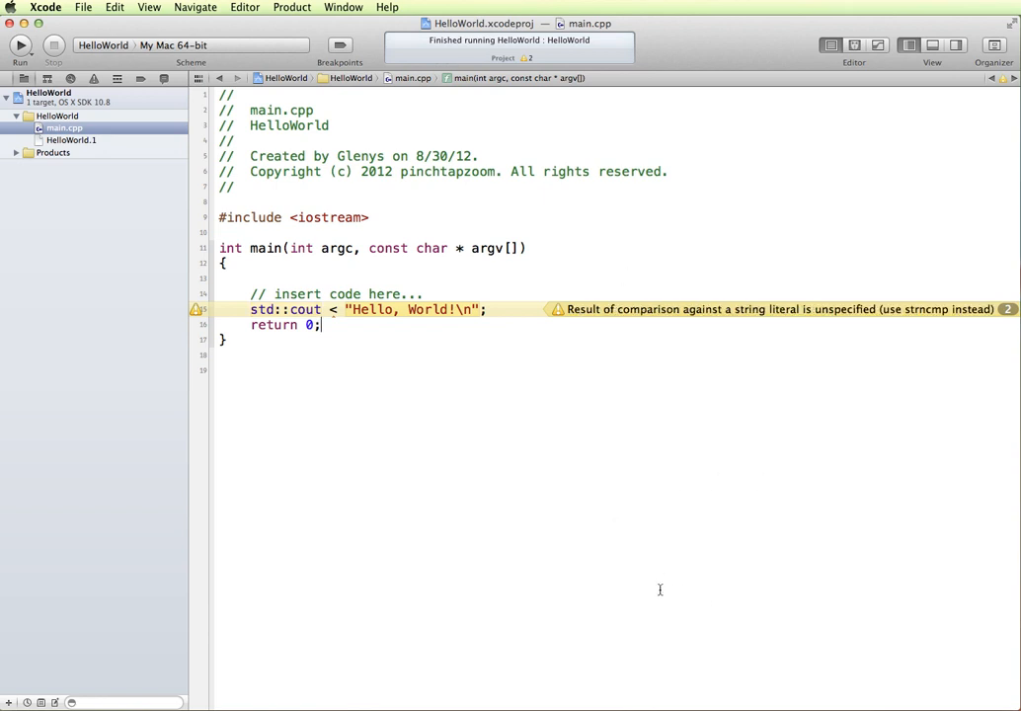
pyautogui.moveTo(703, 687)
pyautogui.write('<')
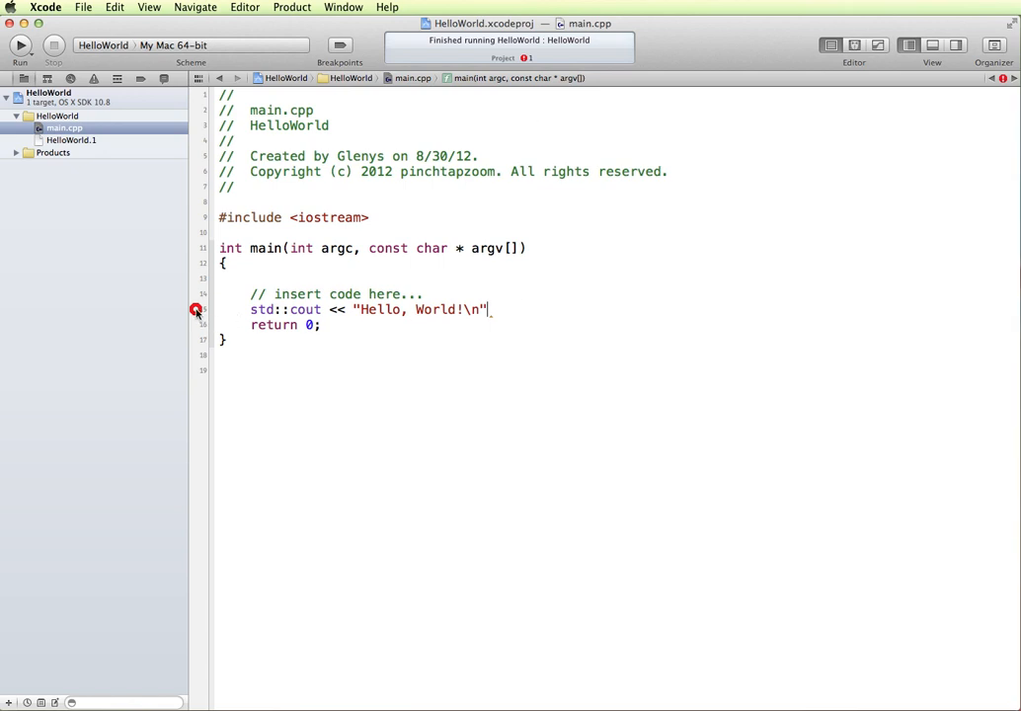
# Type a semicolon at the end of the greeting line.
pyautogui.write(';')
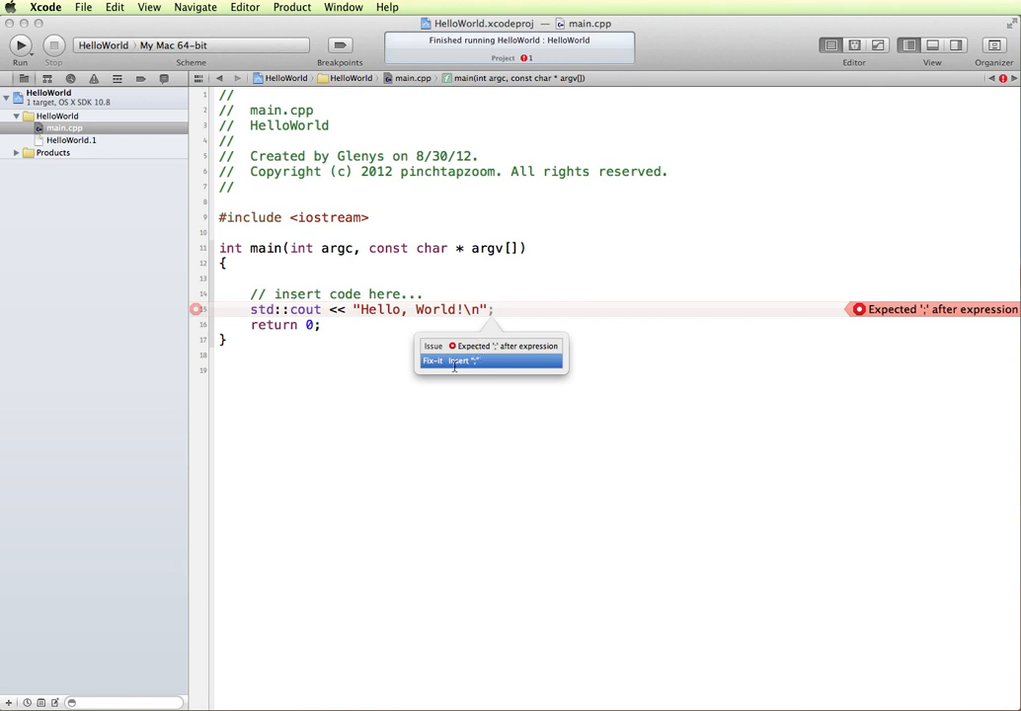
pyautogui.moveTo(439, 320)
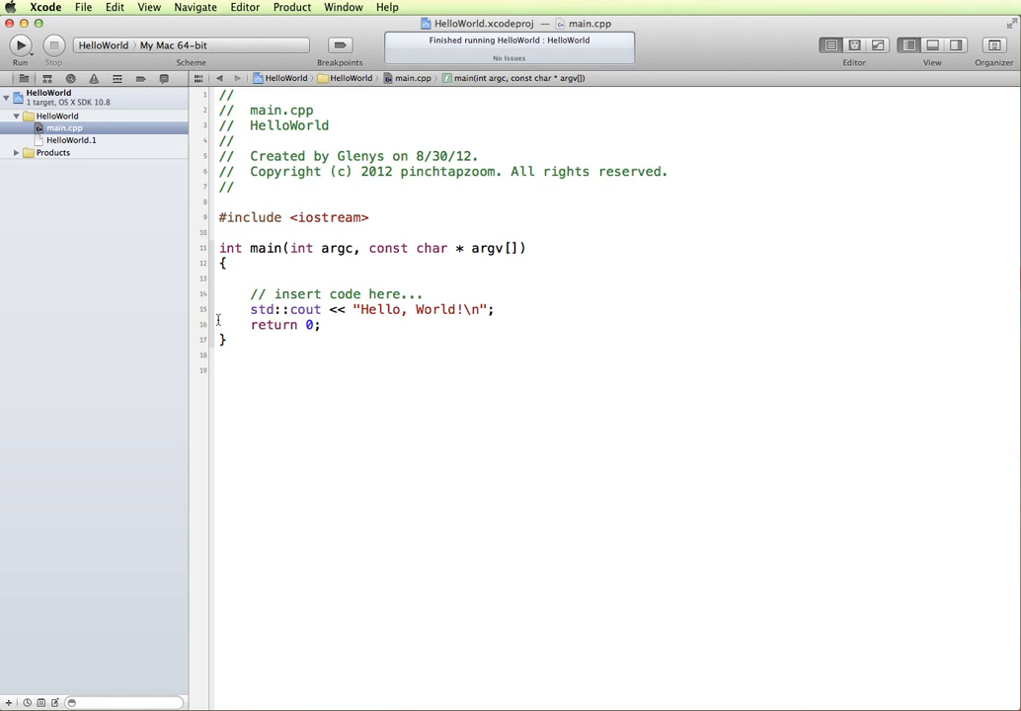
pyautogui.moveTo(480, 59)
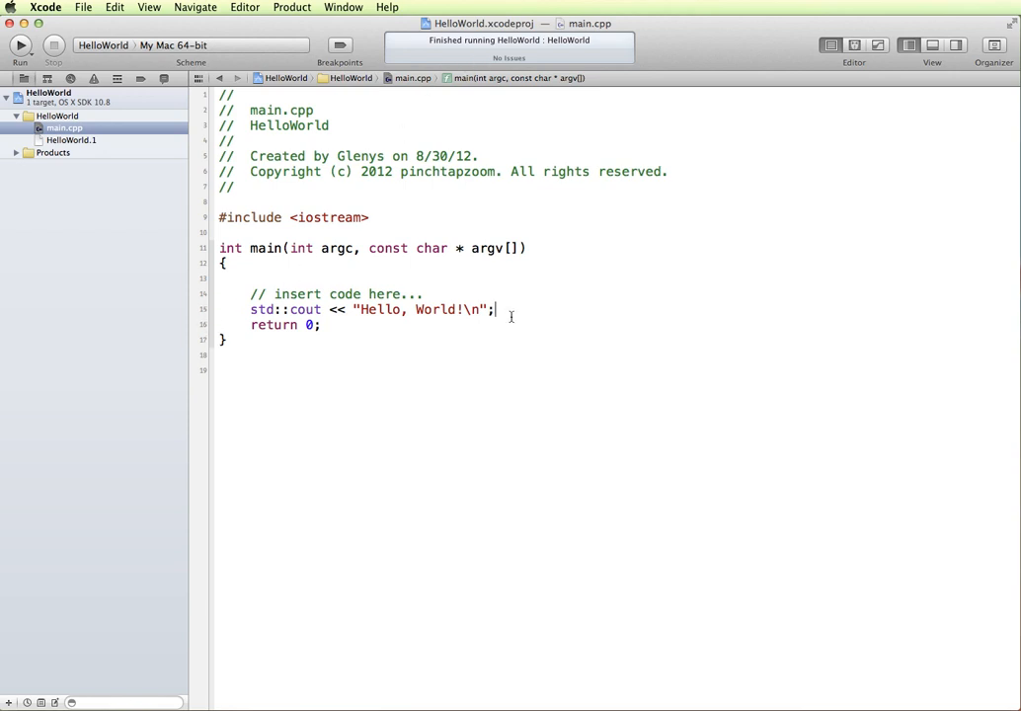
# Remove the semicolon and rebuild to surface the 'Expected ;' error.
pyautogui.press('Backspace')
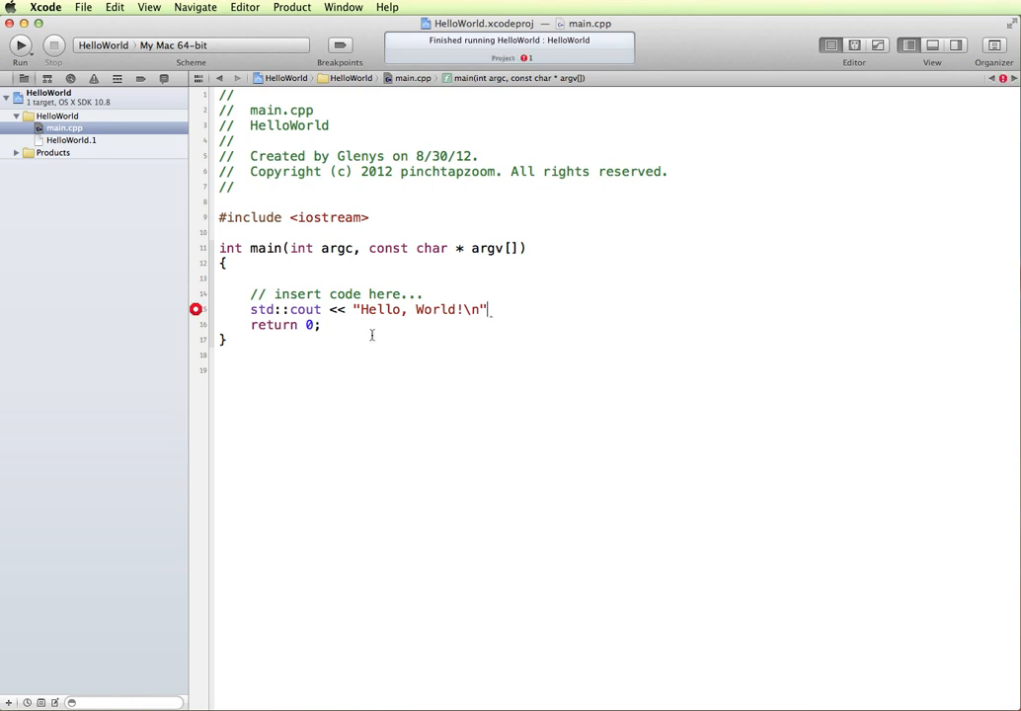
pyautogui.moveTo(35, 62)
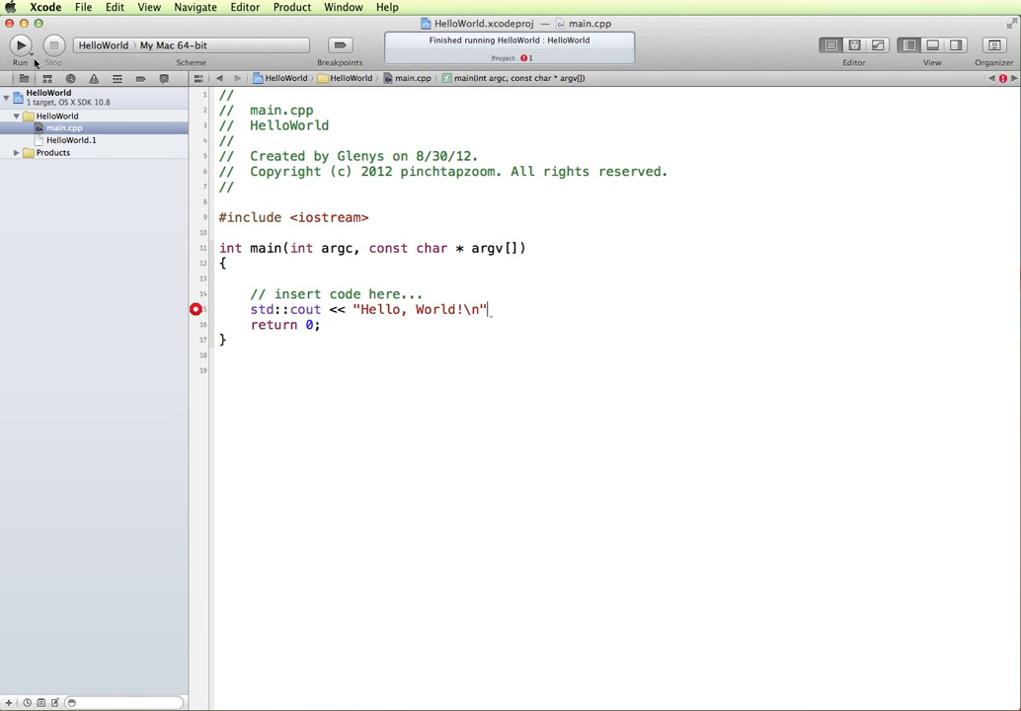
pyautogui.click(20, 45)
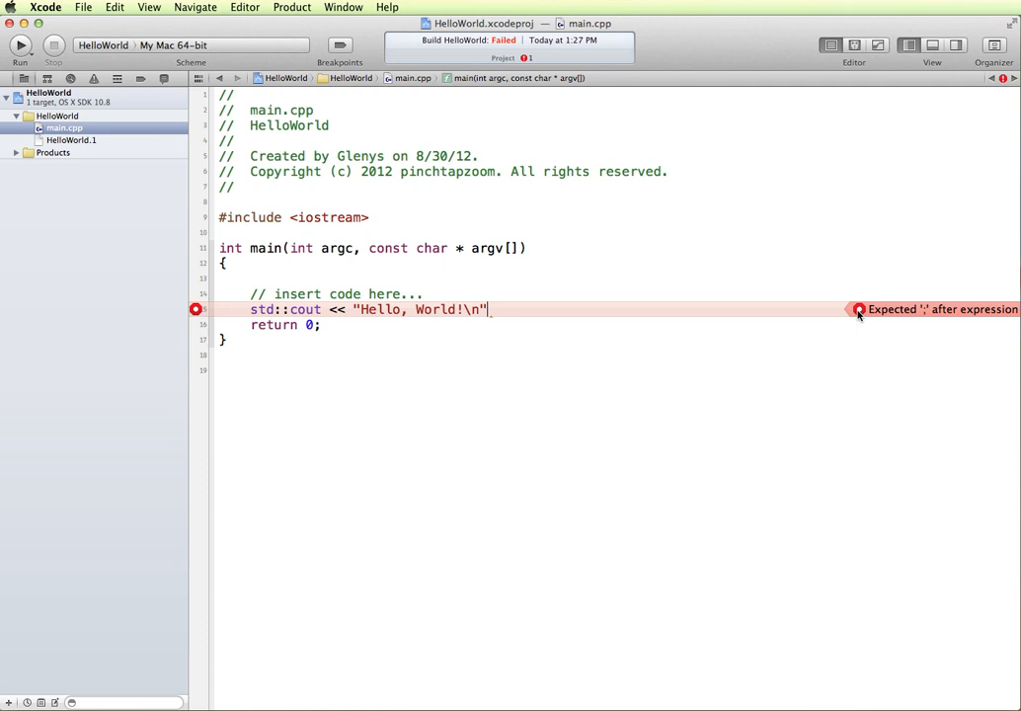
pyautogui.moveTo(571, 100)
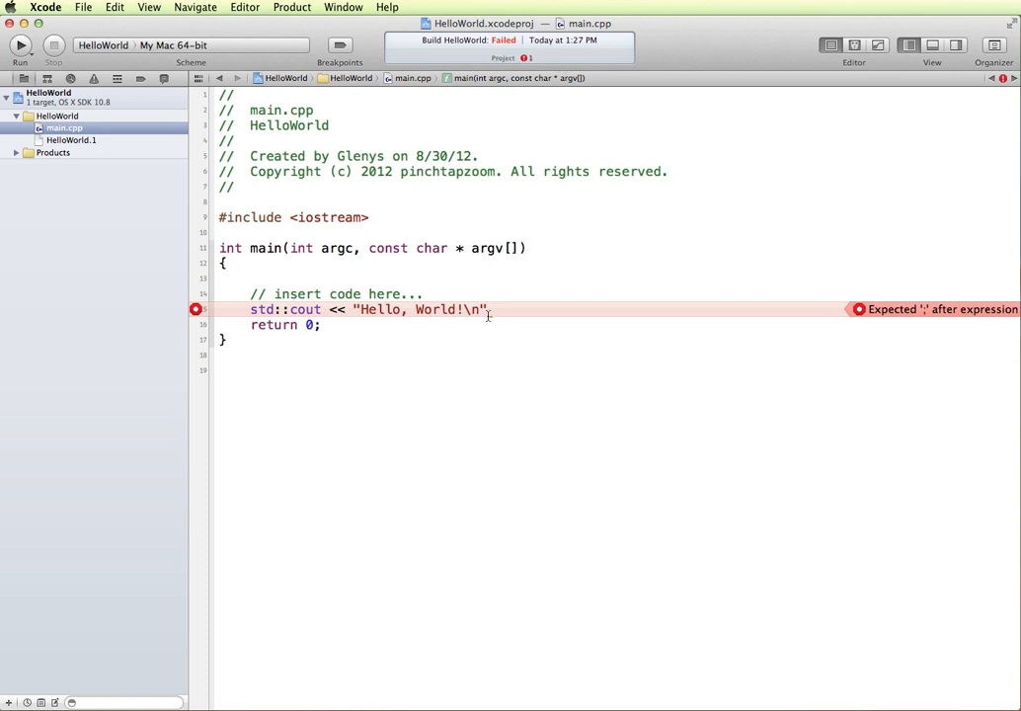
# Restore the semicolon at the end of the cout line so no issues remain.
pyautogui.click(490, 308)
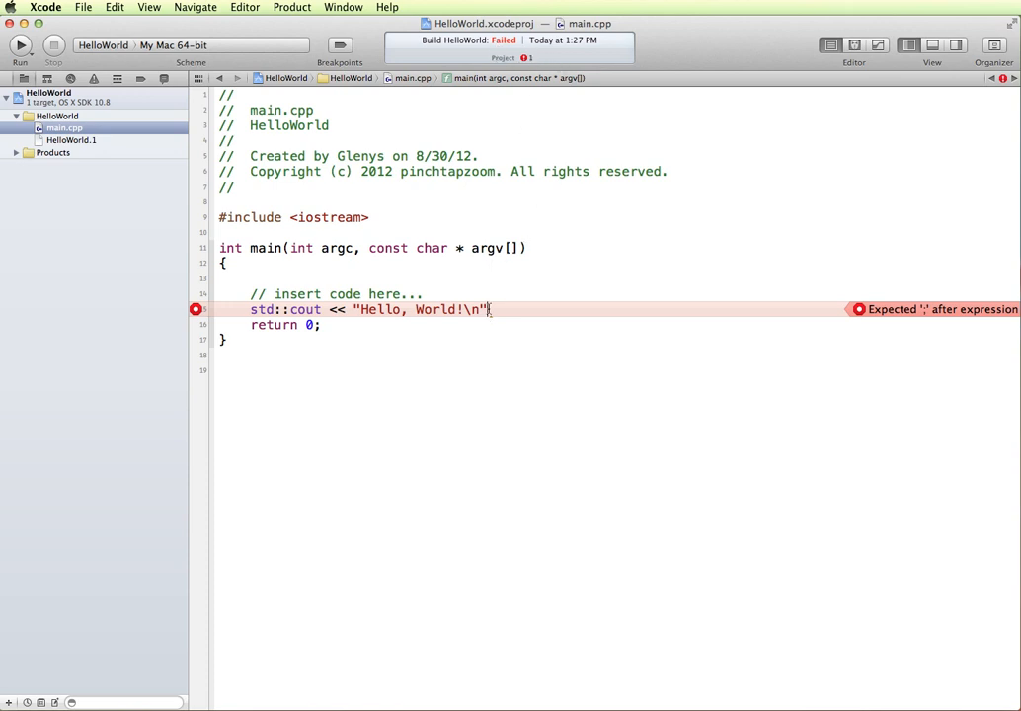
pyautogui.write(';')
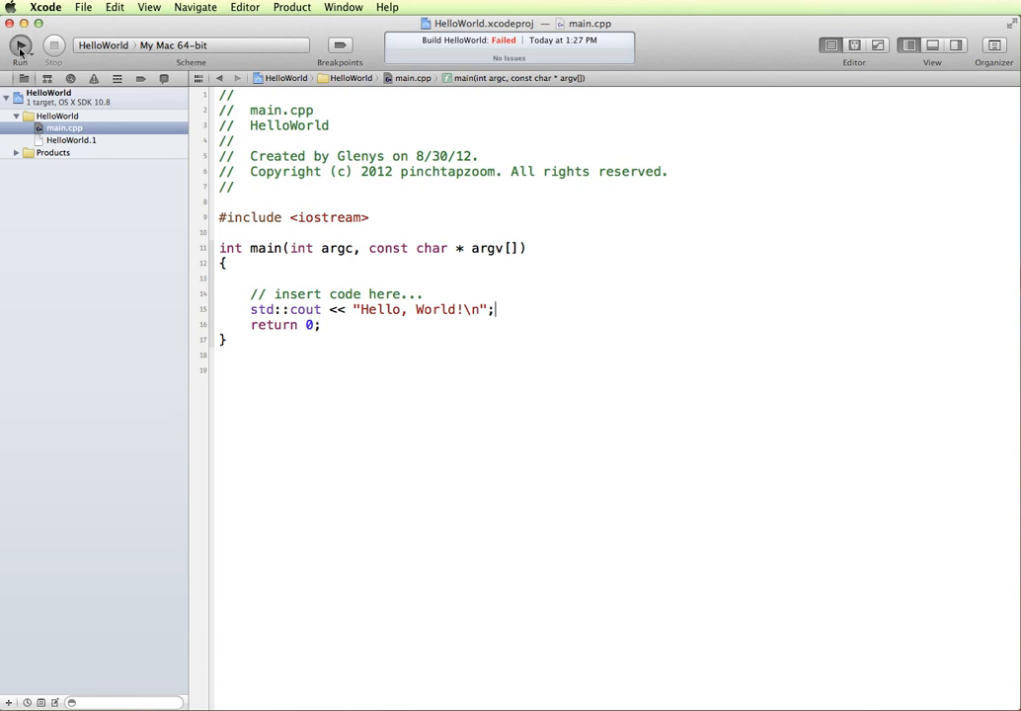
# Run the corrected program to print Hello, World!, then hide Xcode to reveal the desktop.
pyautogui.click(20, 43)
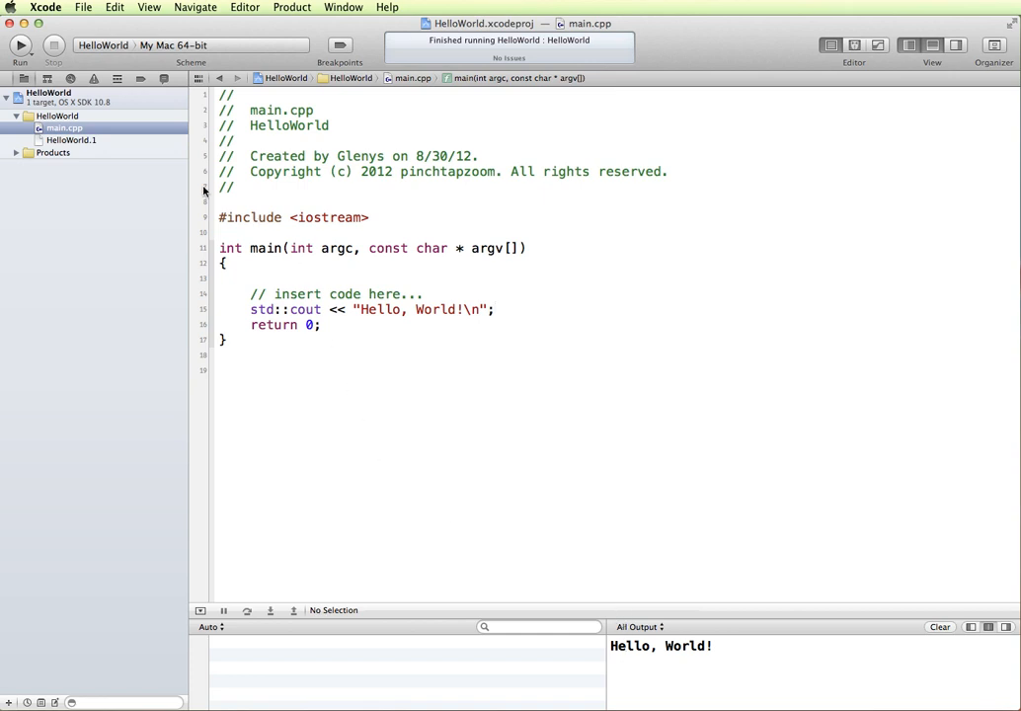
pyautogui.click(497, 308)
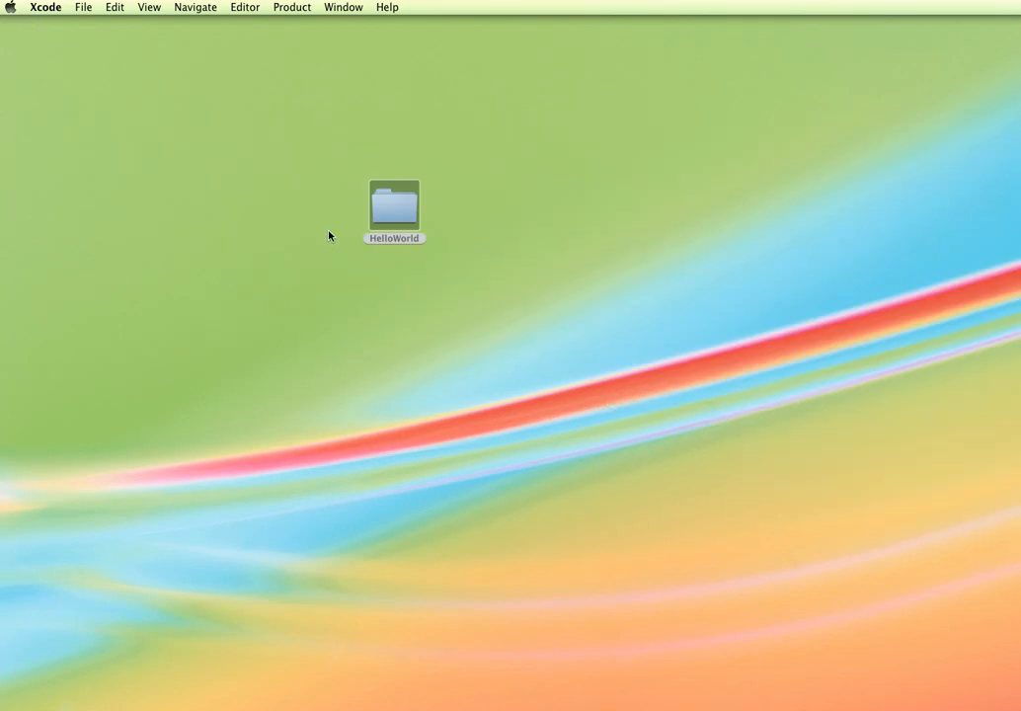
# Open the desktop's HelloWorld folder, showing its HelloWorld subfolder and HelloWorld.xcodeproj.
pyautogui.click(393, 201)
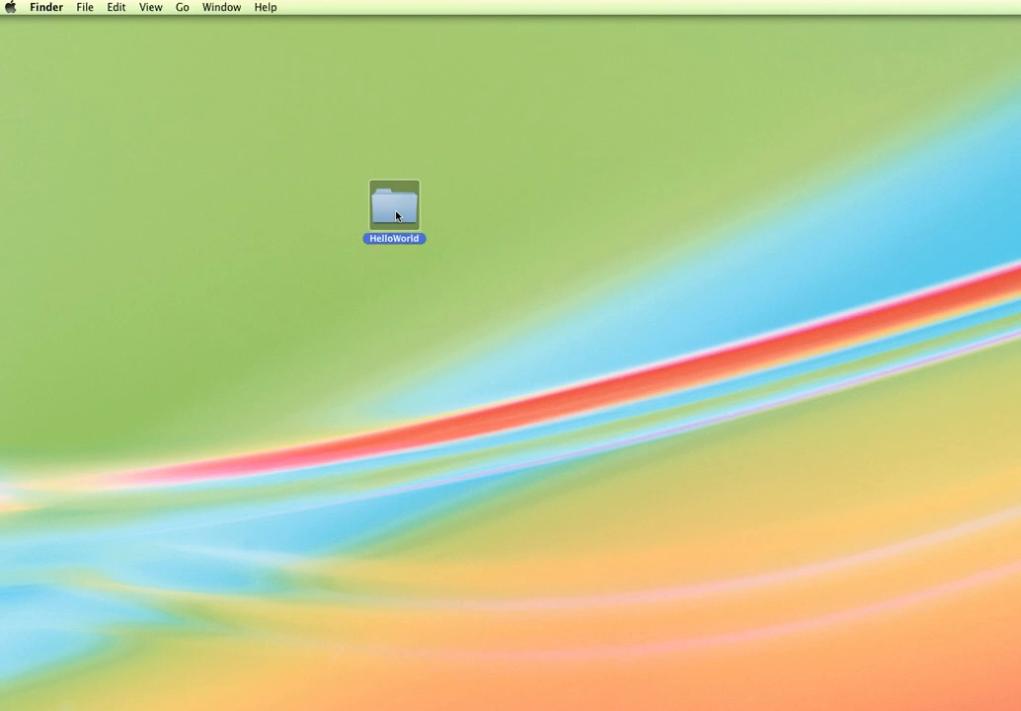
pyautogui.doubleClick(392, 197)
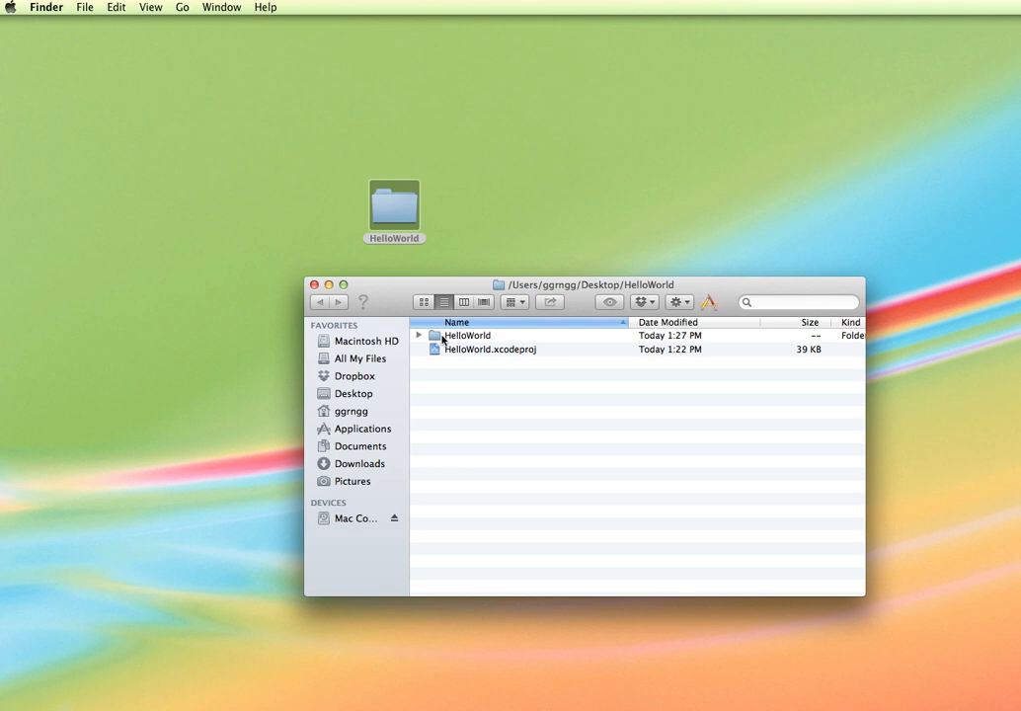
pyautogui.moveTo(454, 340)
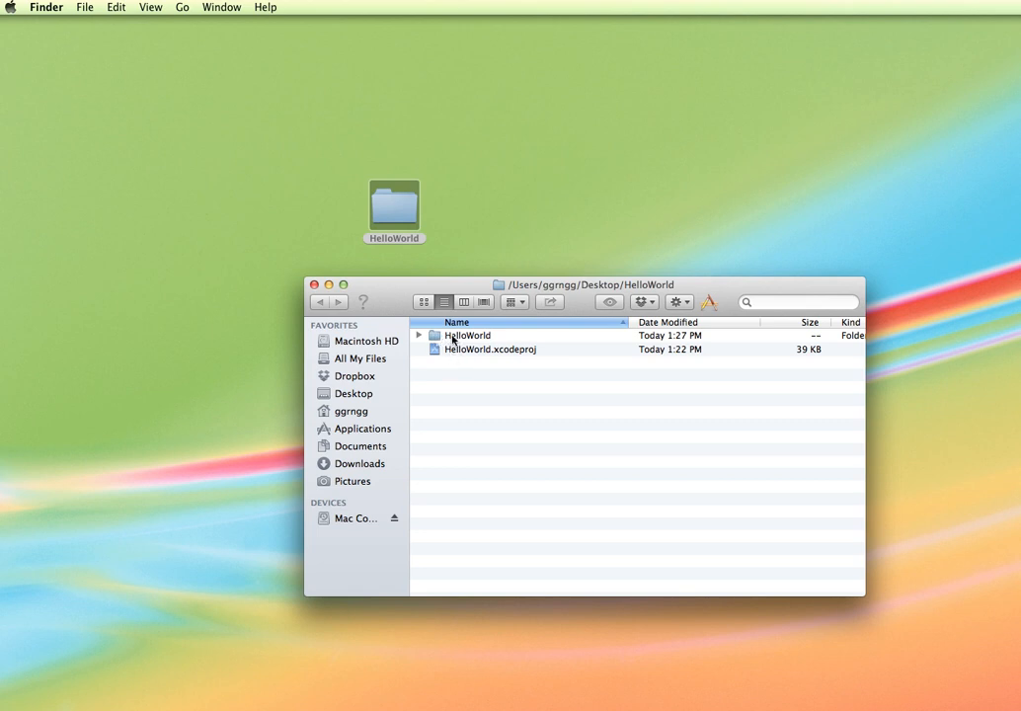
pyautogui.moveTo(399, 215)
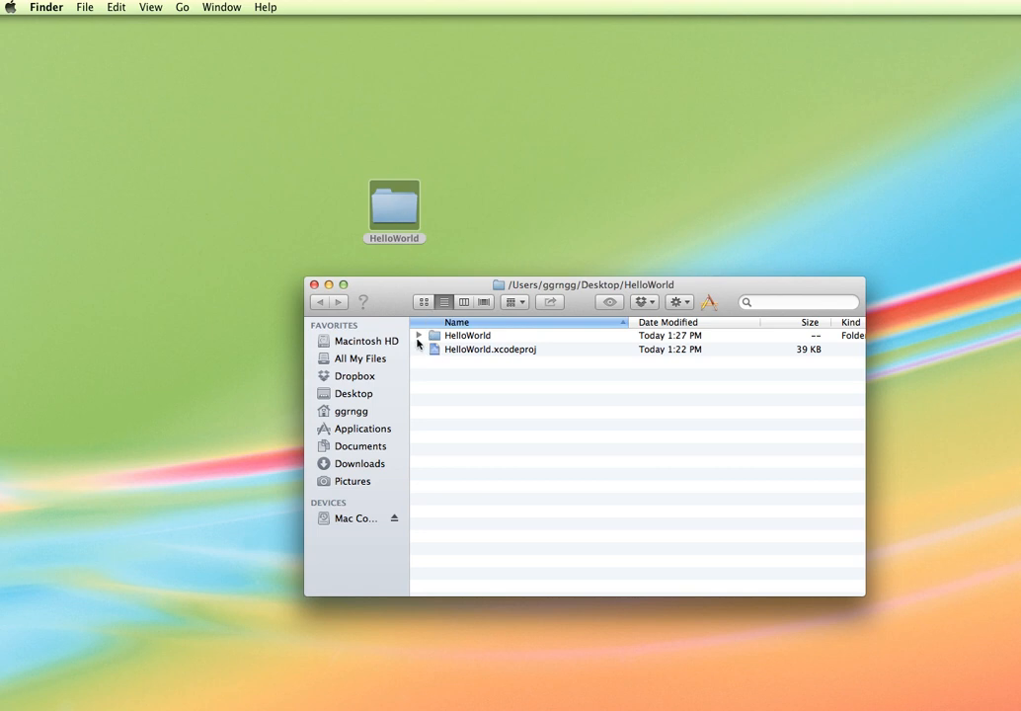
# Expand the inner HelloWorld subfolder to list HelloWorld.1 and main.cpp.
pyautogui.click(419, 335)
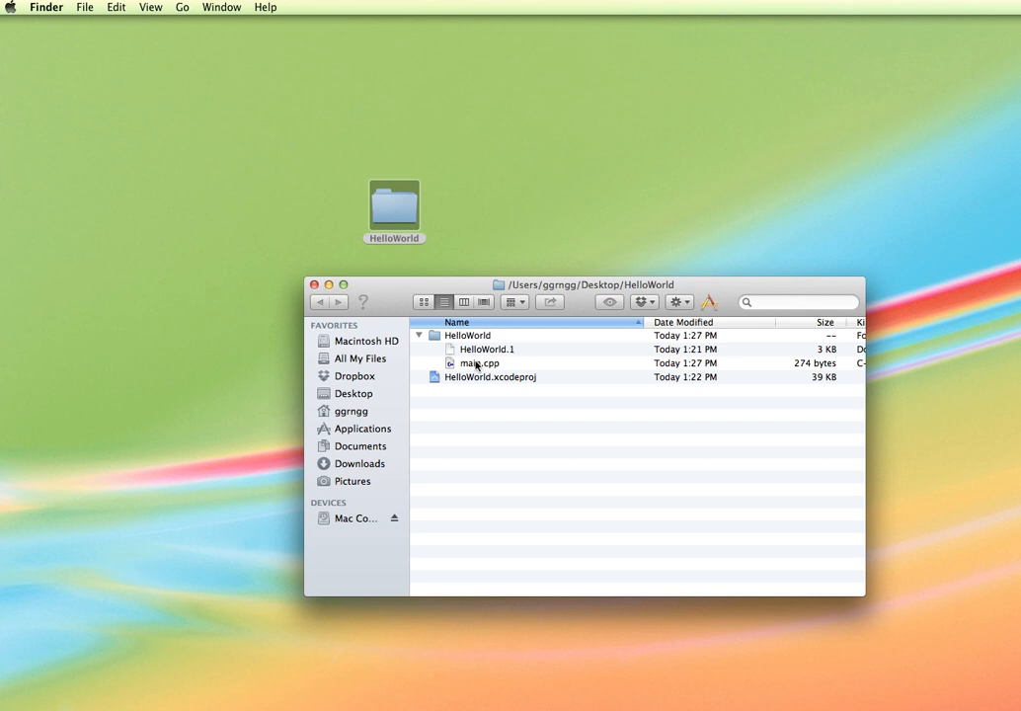
pyautogui.moveTo(497, 367)
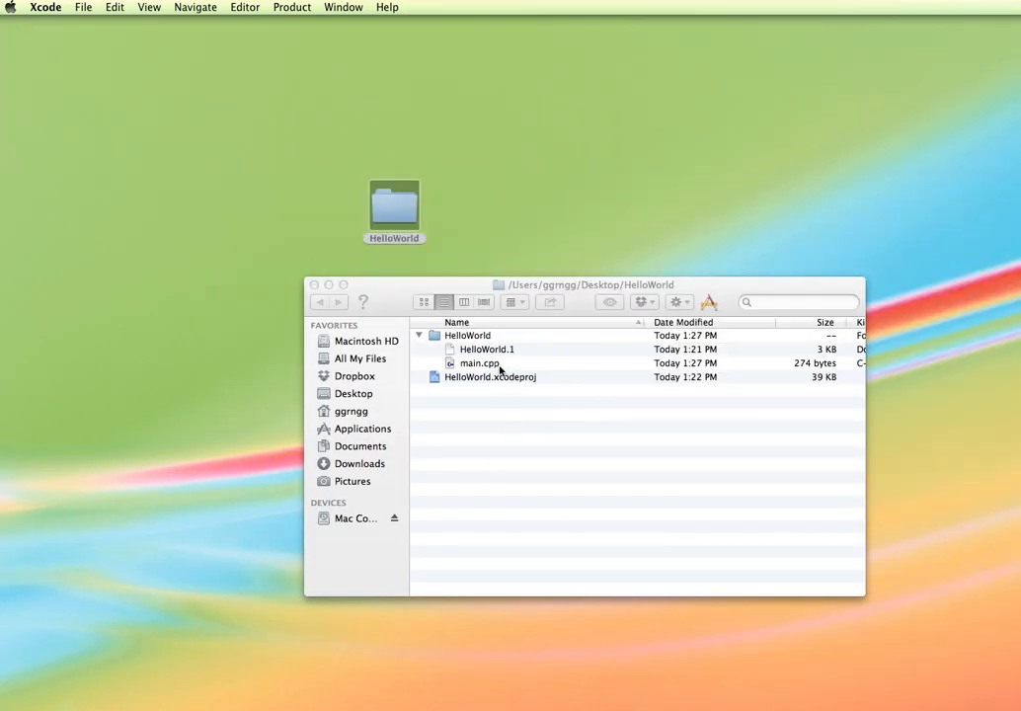
pyautogui.moveTo(498, 422)
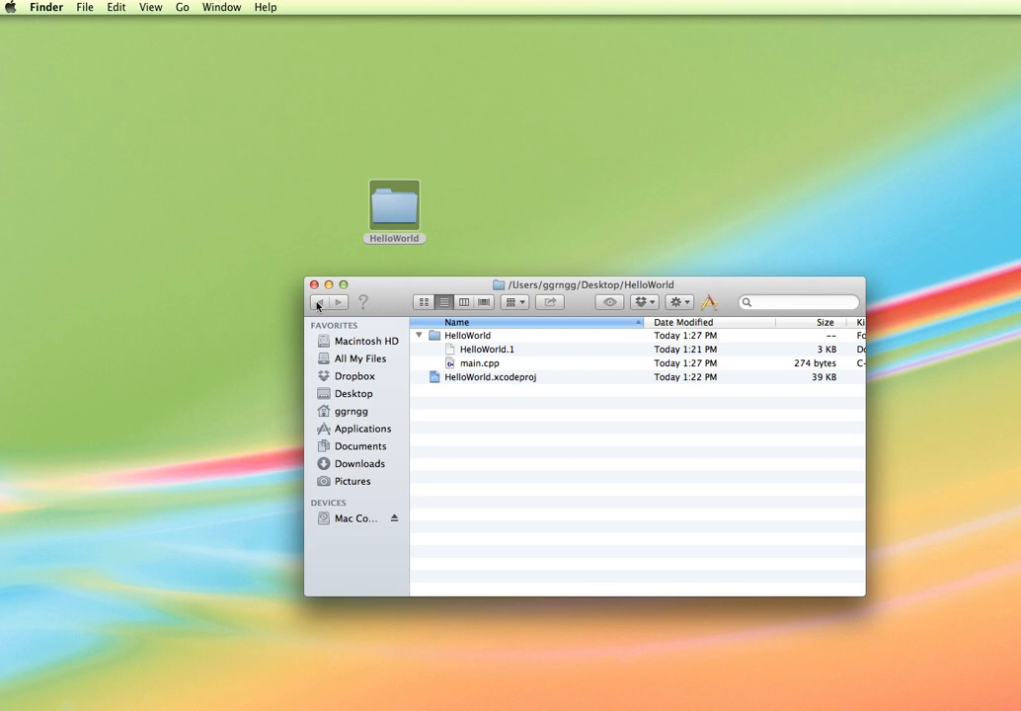
pyautogui.moveTo(391, 288)
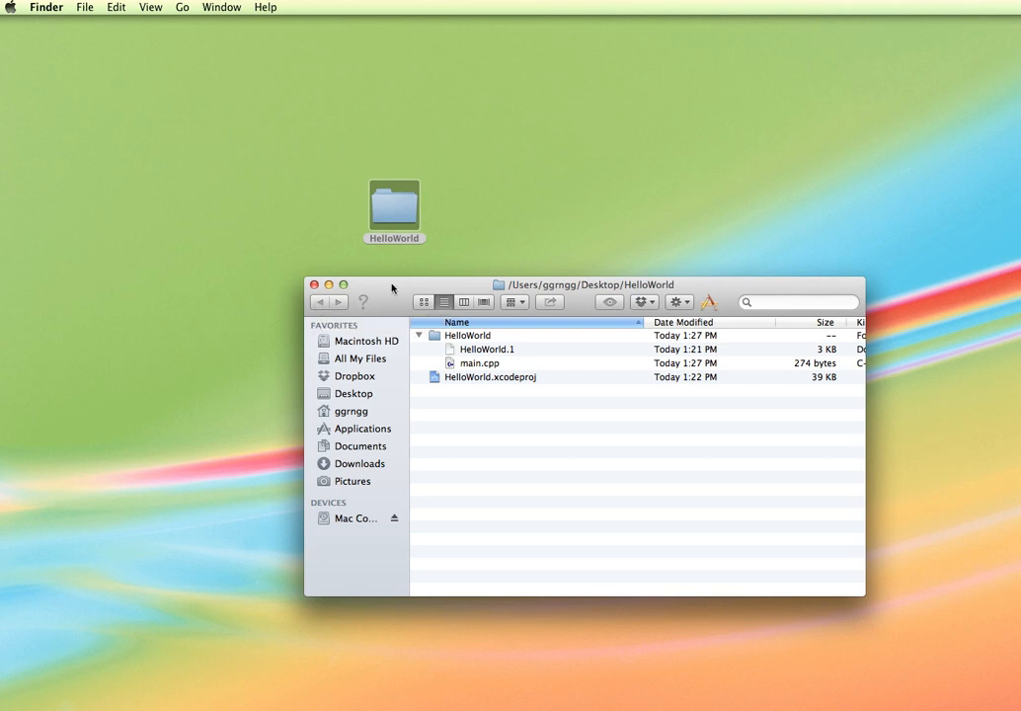
pyautogui.moveTo(452, 181)
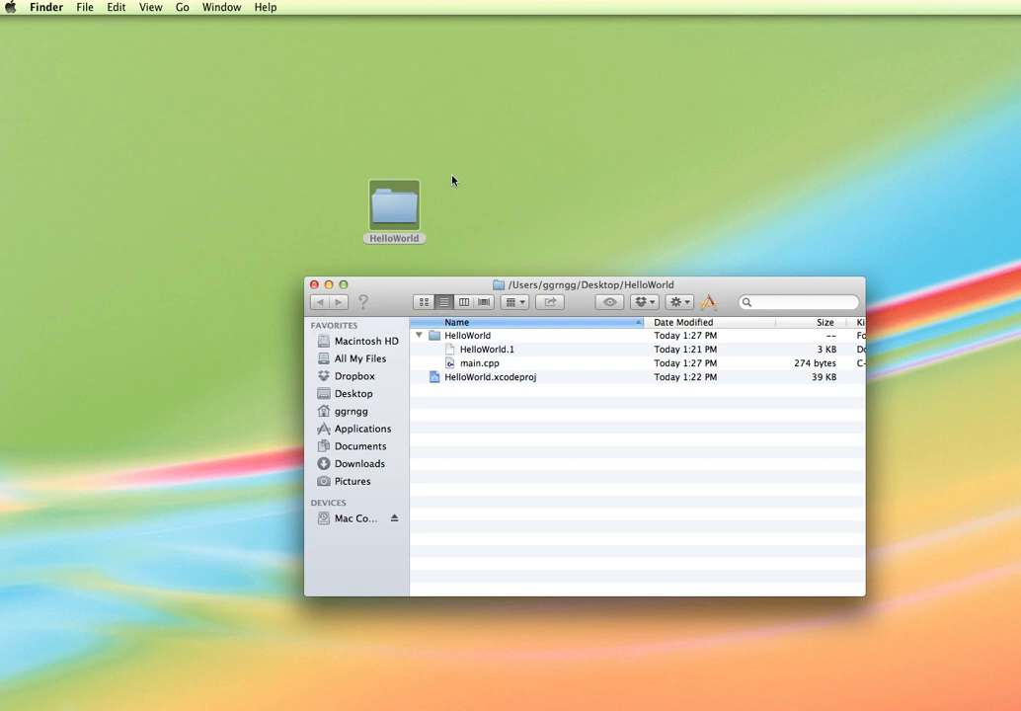
pyautogui.moveTo(494, 363)
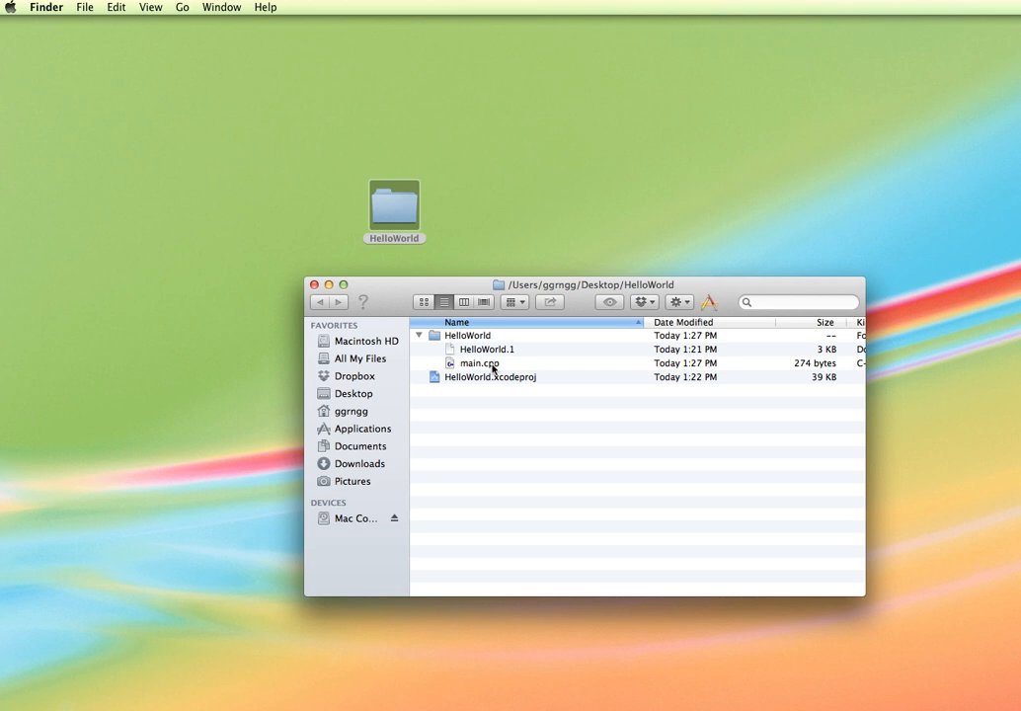
pyautogui.moveTo(470, 364)
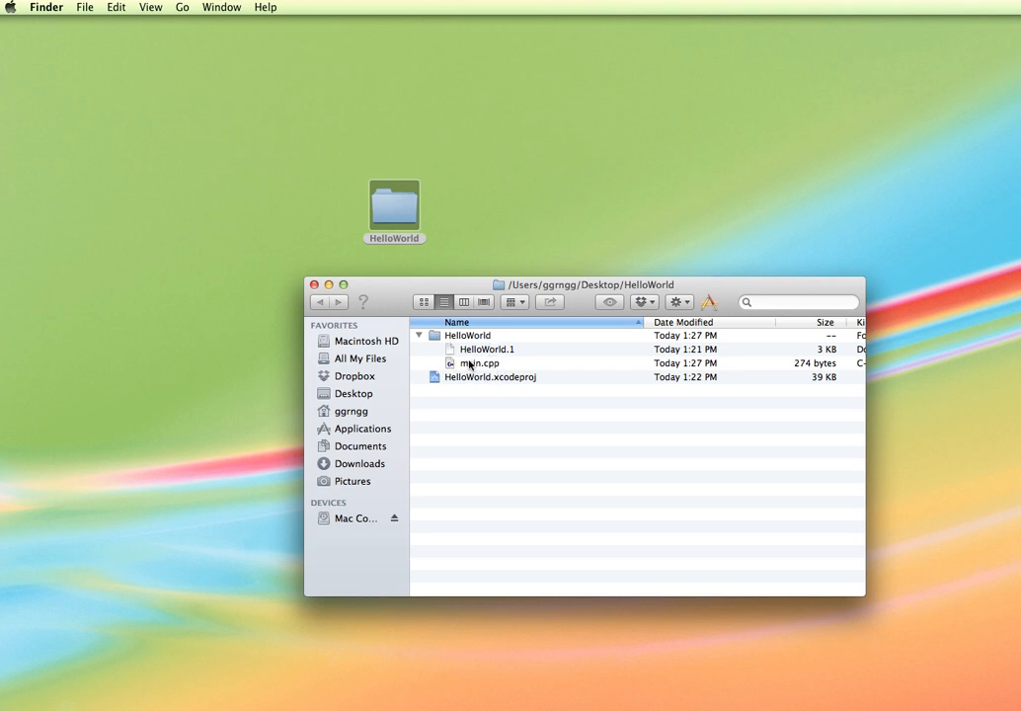
pyautogui.moveTo(379, 292)
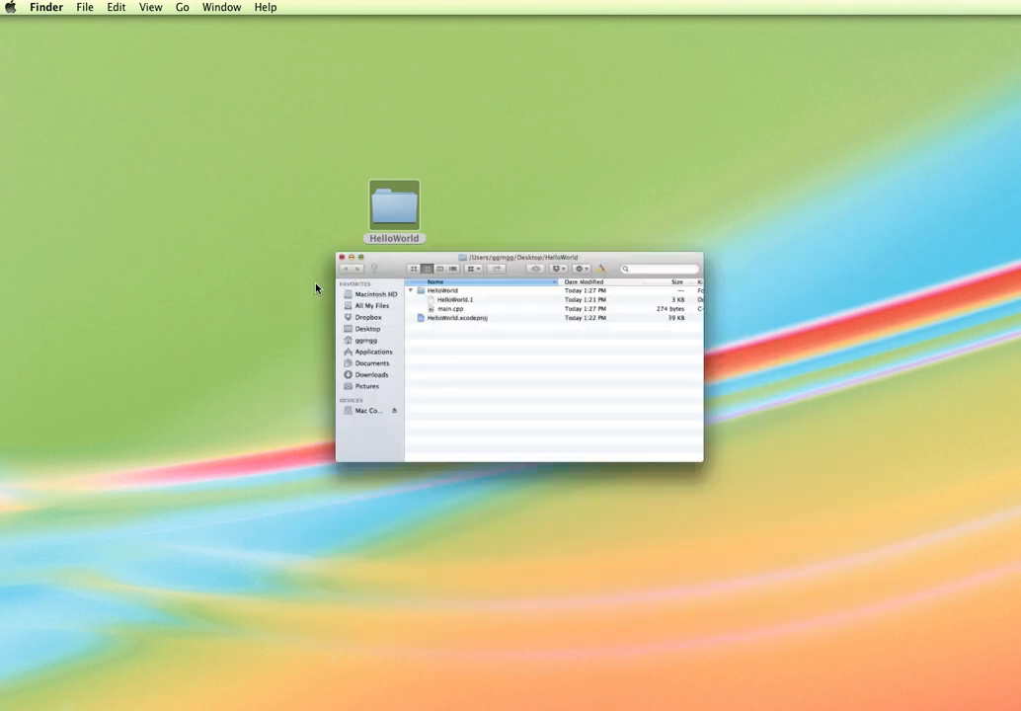
# Close the Finder window and compress the HelloWorld folder into HelloWorld.zip on the desktop.
pyautogui.click(344, 256)
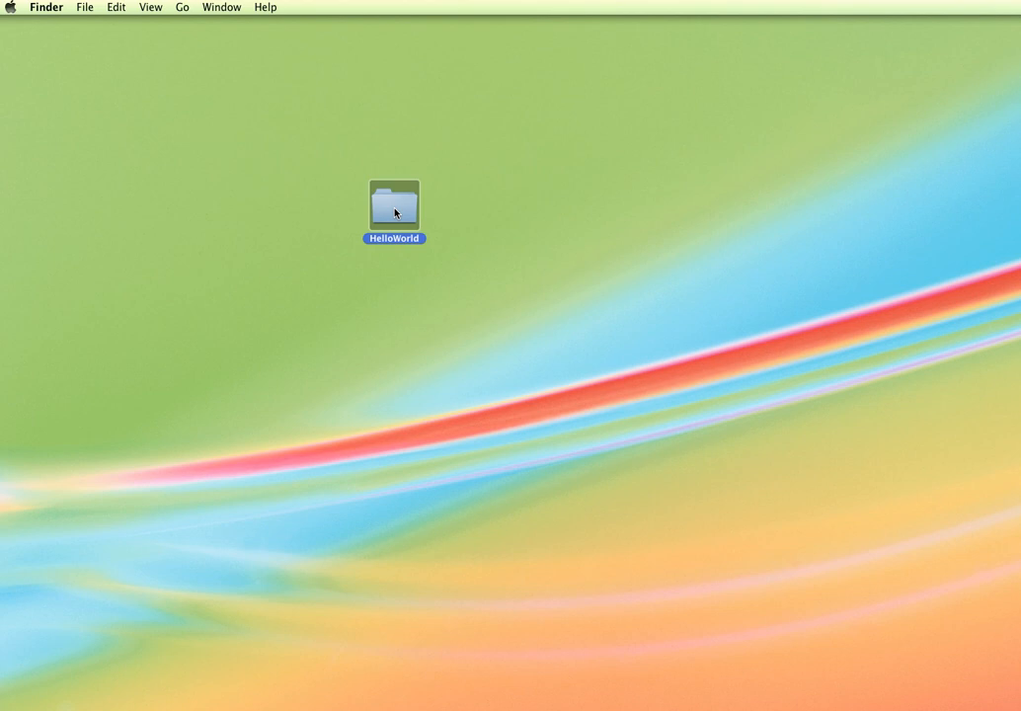
pyautogui.rightClick(395, 209)
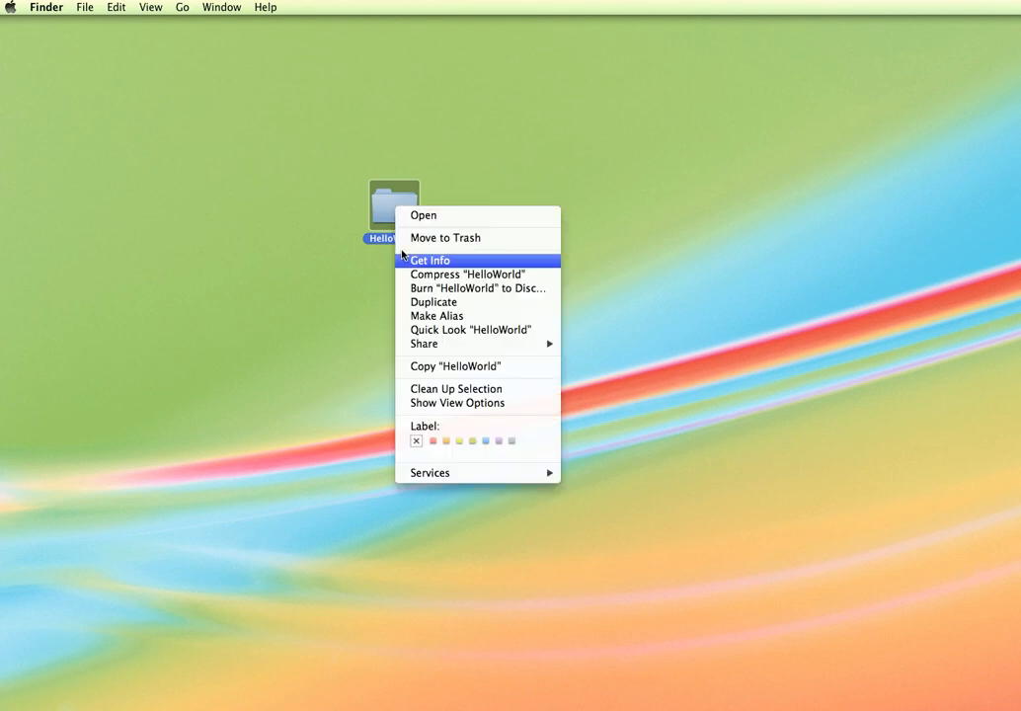
pyautogui.moveTo(466, 274)
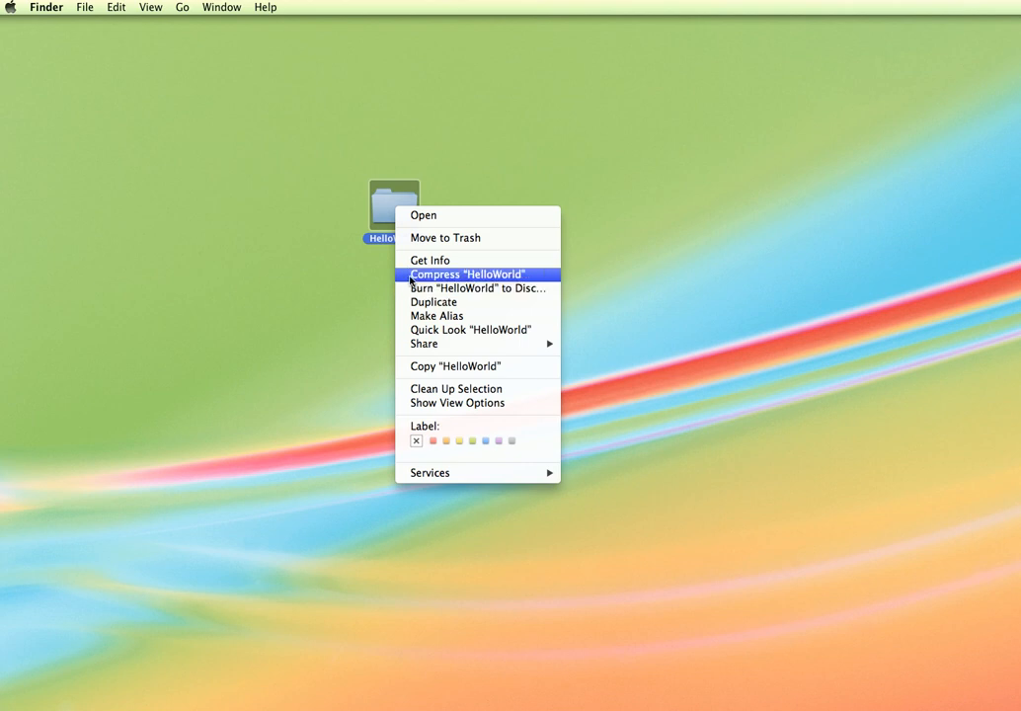
pyautogui.click(466, 272)
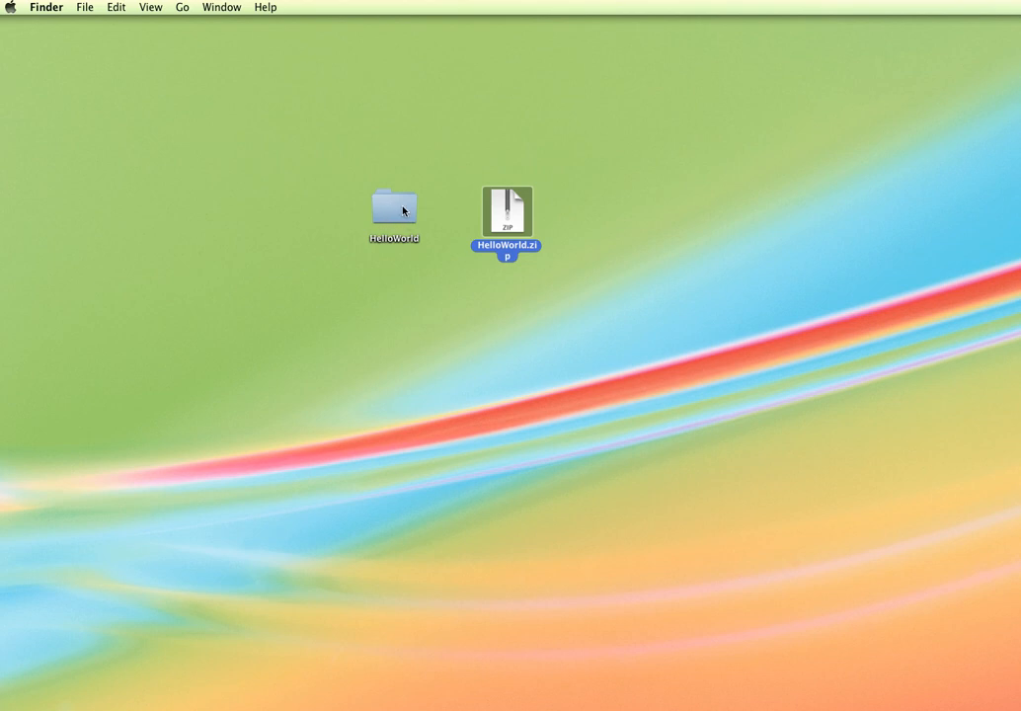
pyautogui.moveTo(516, 215)
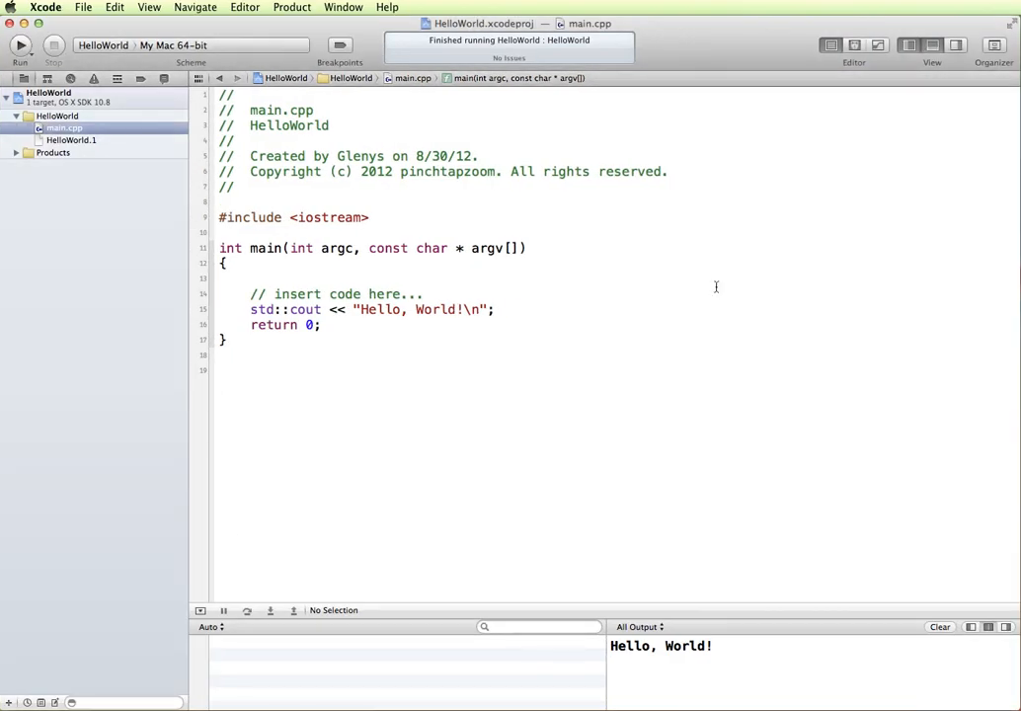
pyautogui.moveTo(657, 251)
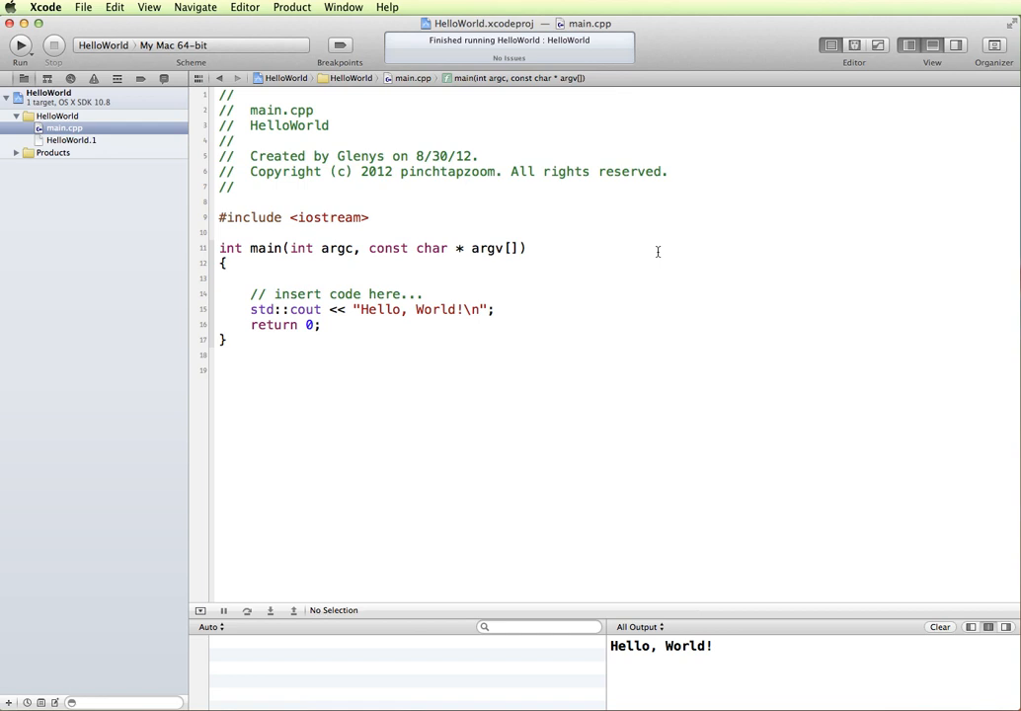